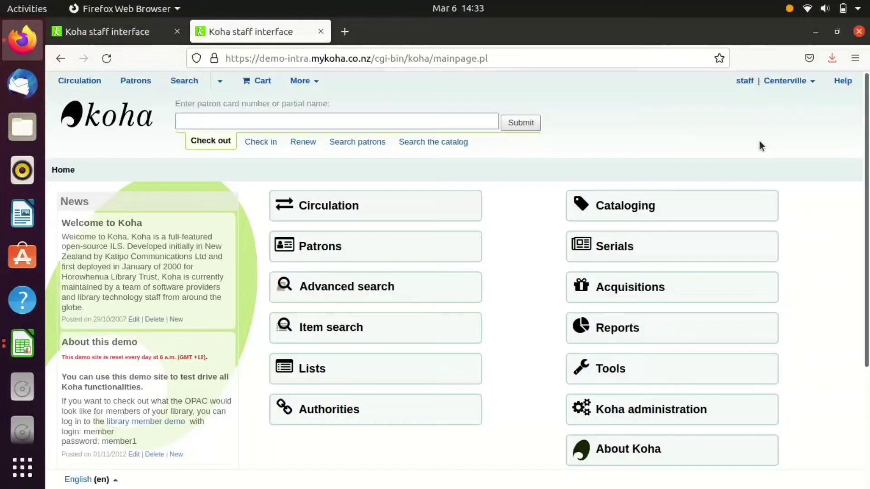
mouse_move(616, 328)
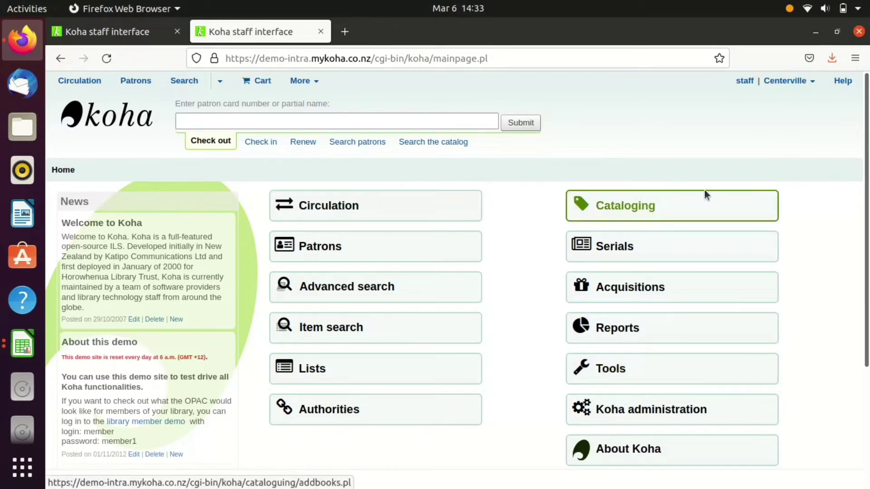
mouse_move(773, 187)
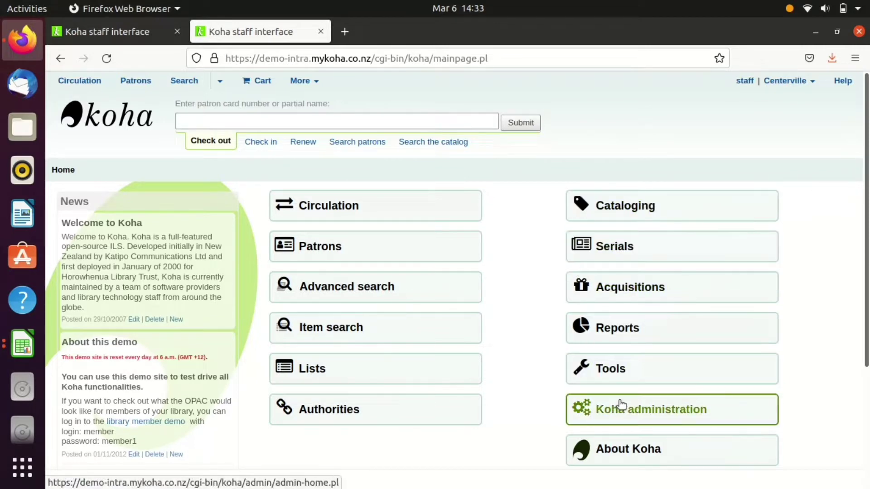
mouse_move(638, 380)
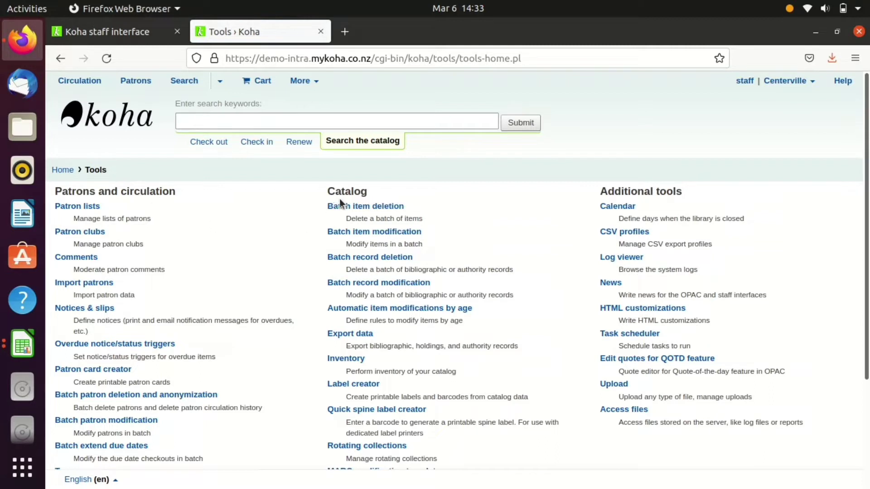
mouse_move(340, 202)
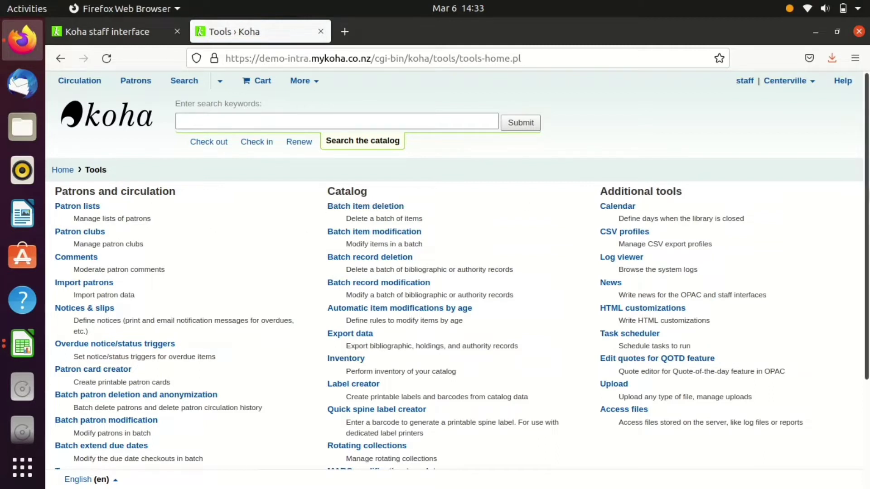
Open Import patrons under Patrons and circulation on the Tools page
scroll(down, 3)
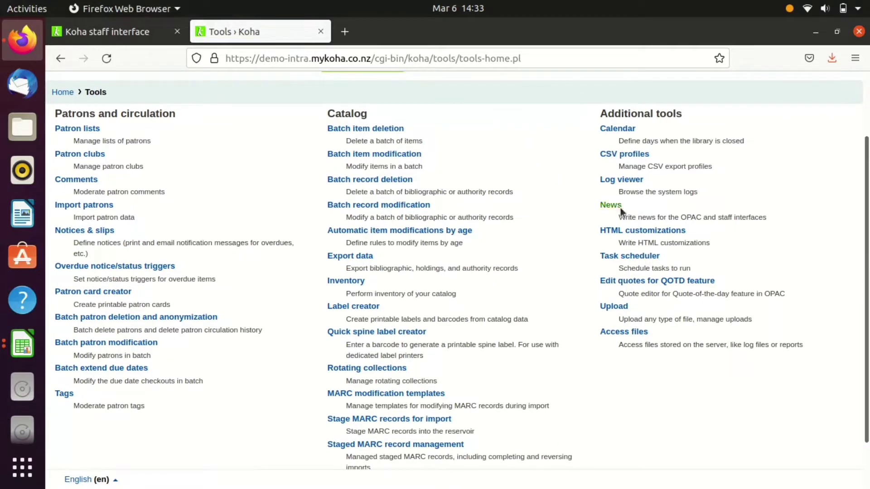
mouse_move(200, 181)
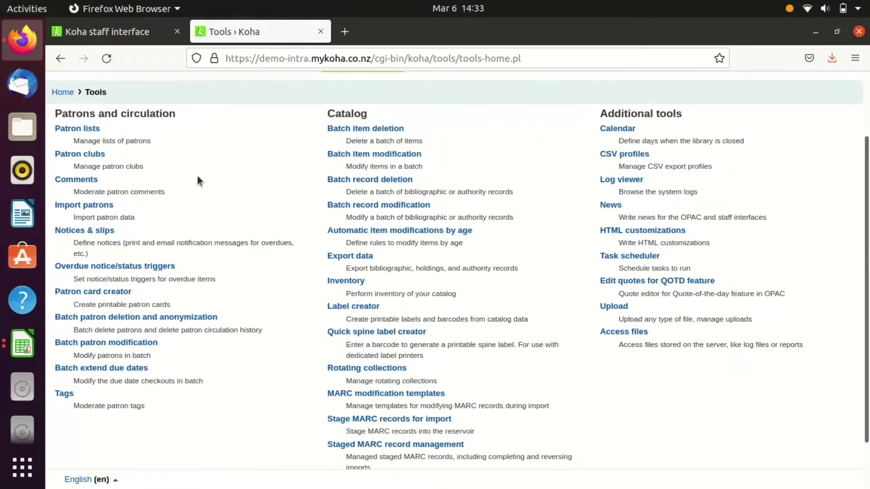
mouse_move(84, 204)
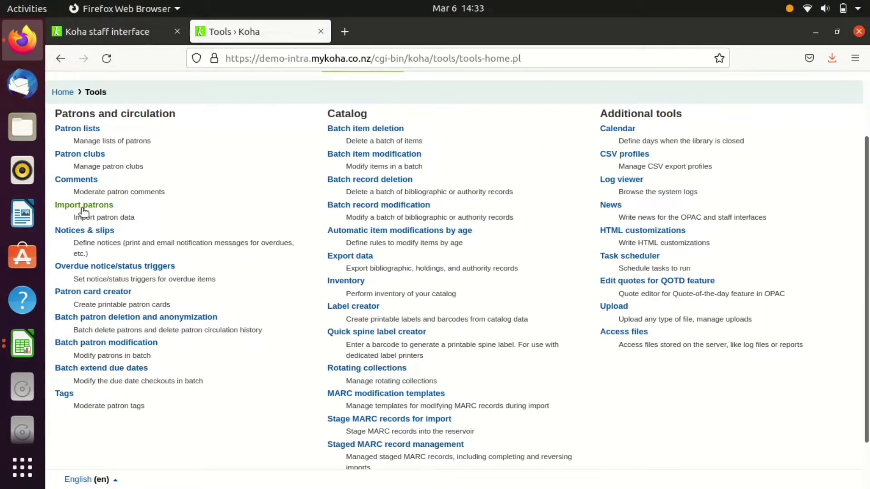
click(84, 204)
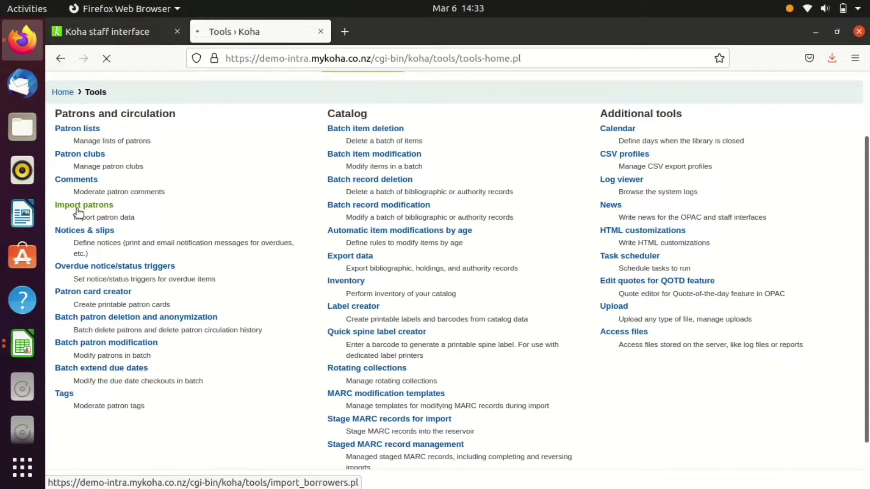
click(83, 205)
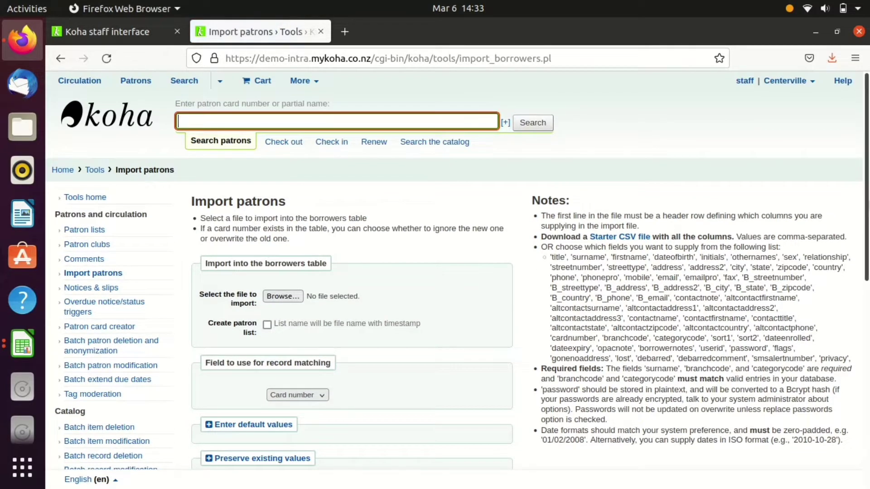
Download the 'Starter CSV file' template from the Import patrons notes
scroll(down, 3)
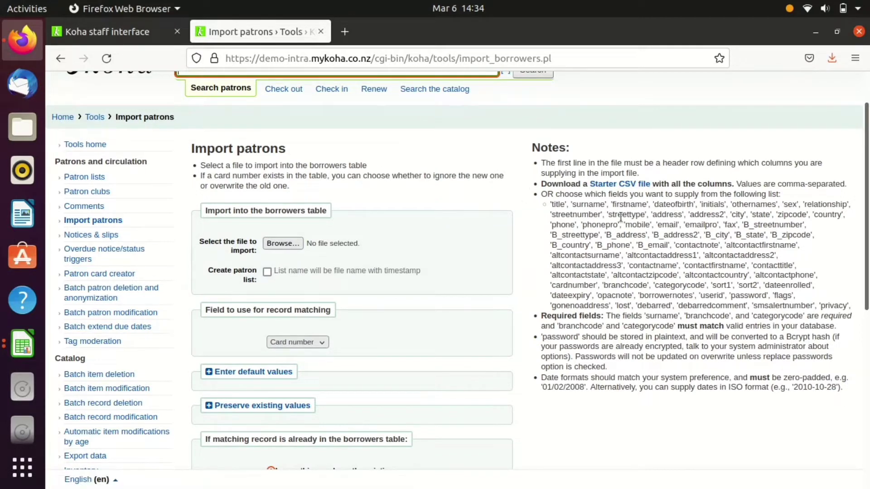
mouse_move(620, 184)
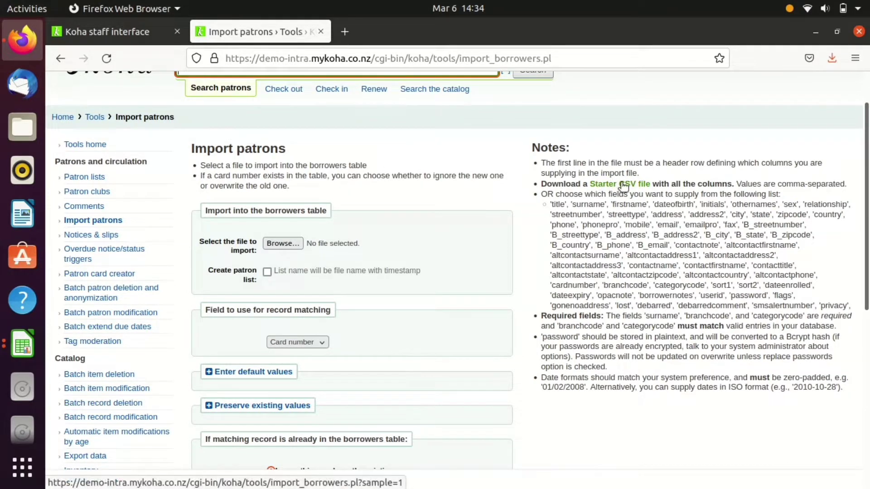
click(632, 184)
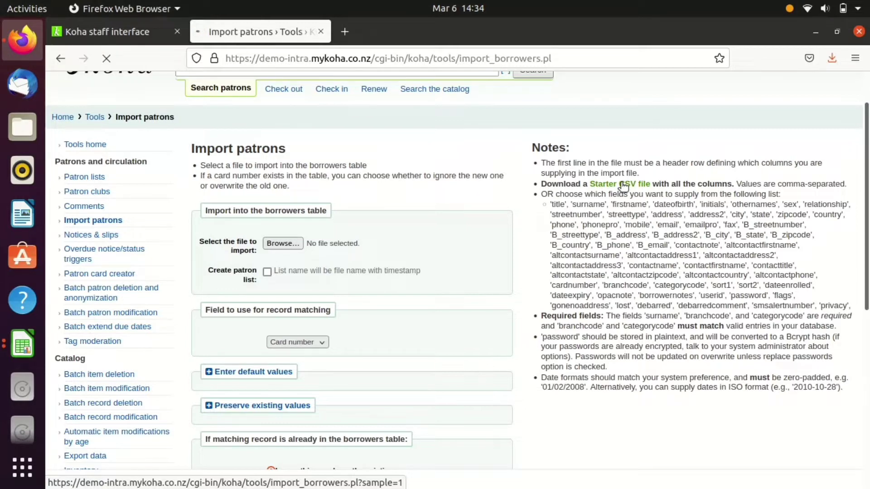
click(624, 183)
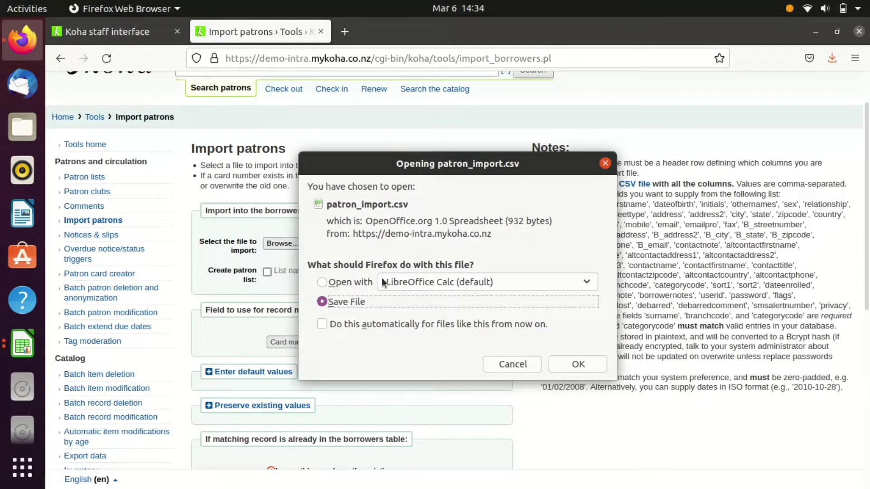
mouse_move(502, 363)
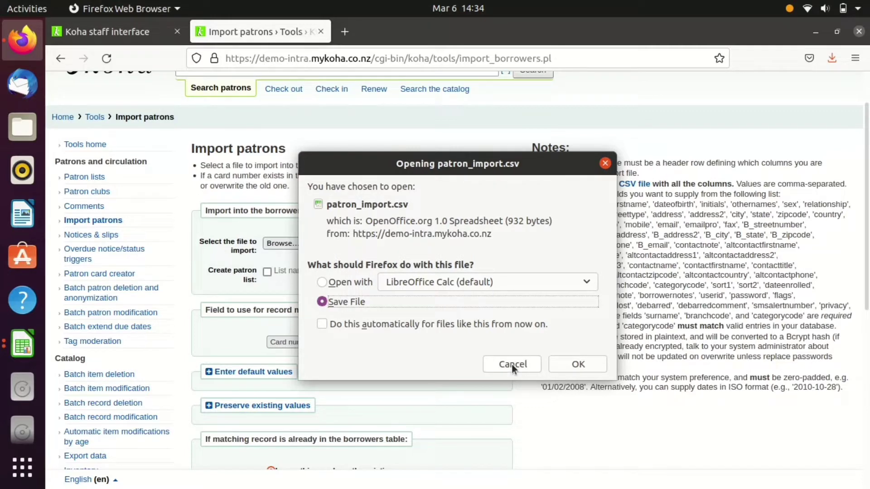
click(512, 363)
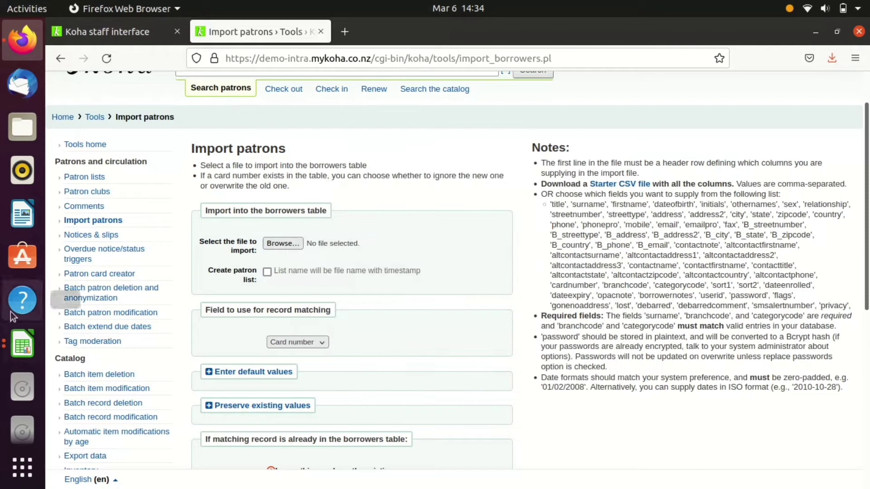
click(22, 344)
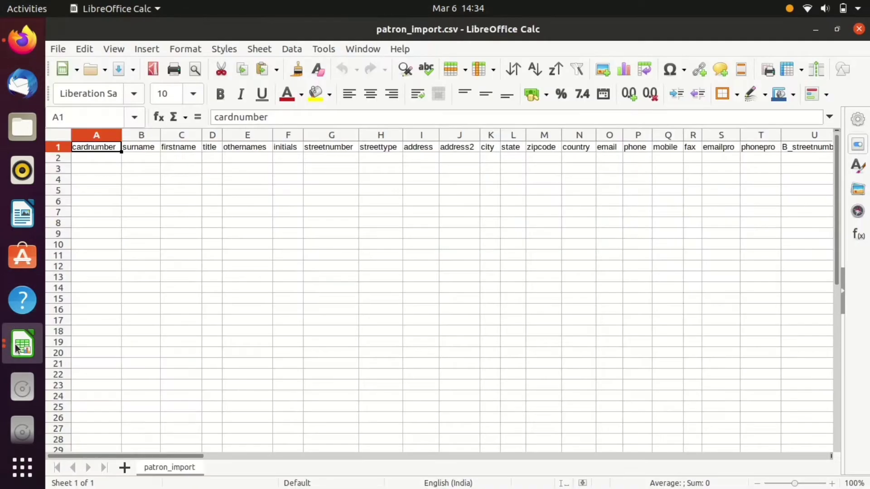
mouse_move(360, 247)
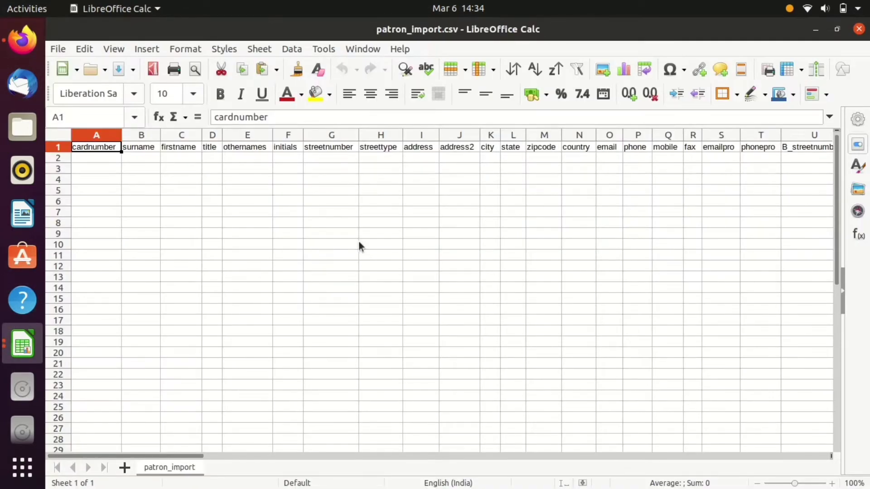
mouse_move(372, 30)
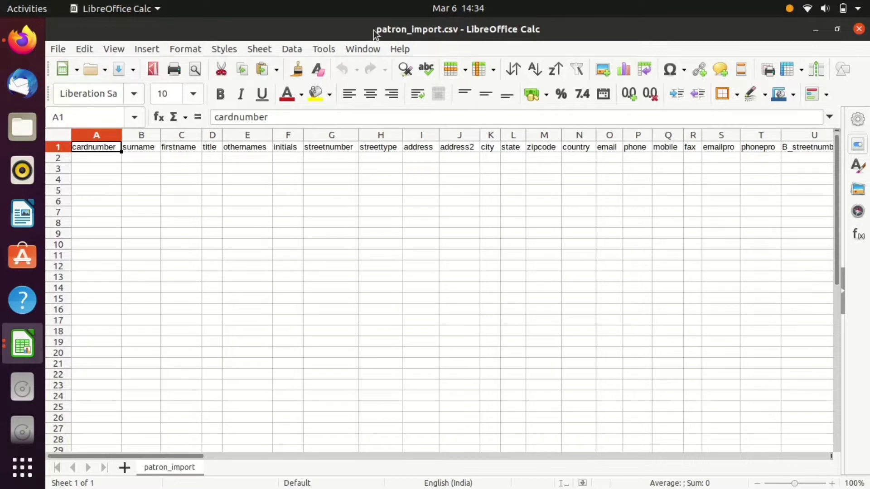
mouse_move(449, 37)
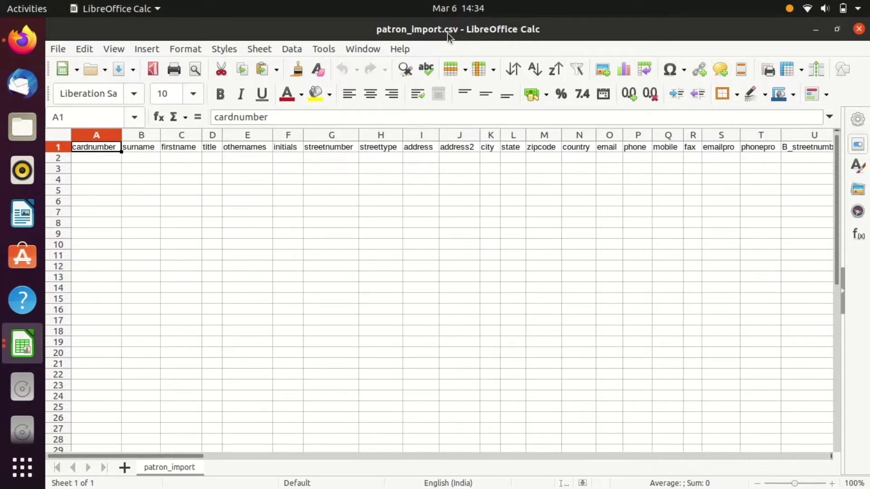
mouse_move(455, 42)
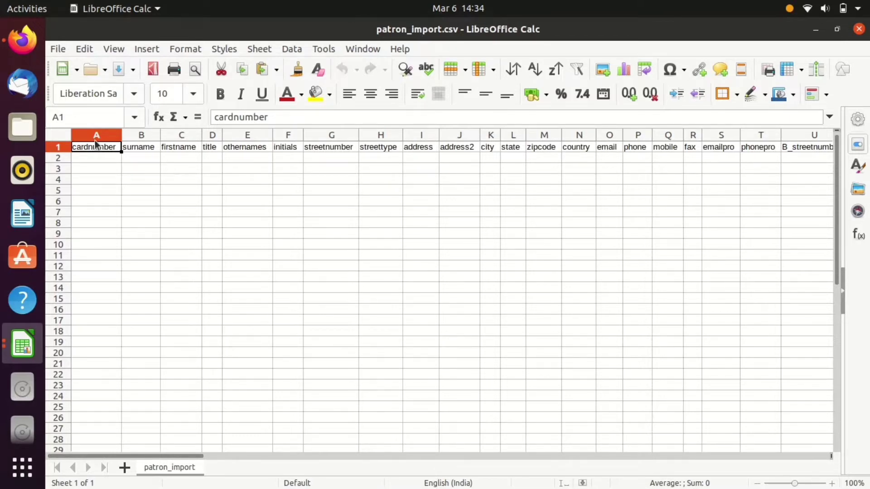
click(141, 146)
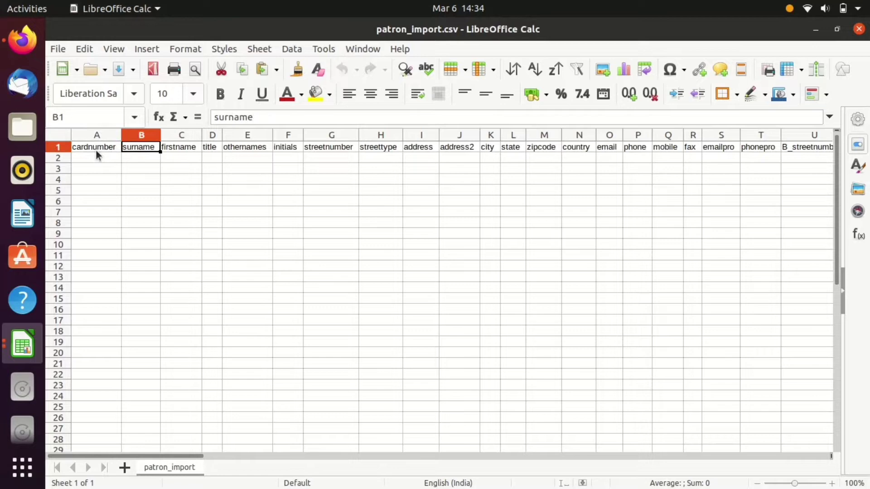
click(212, 146)
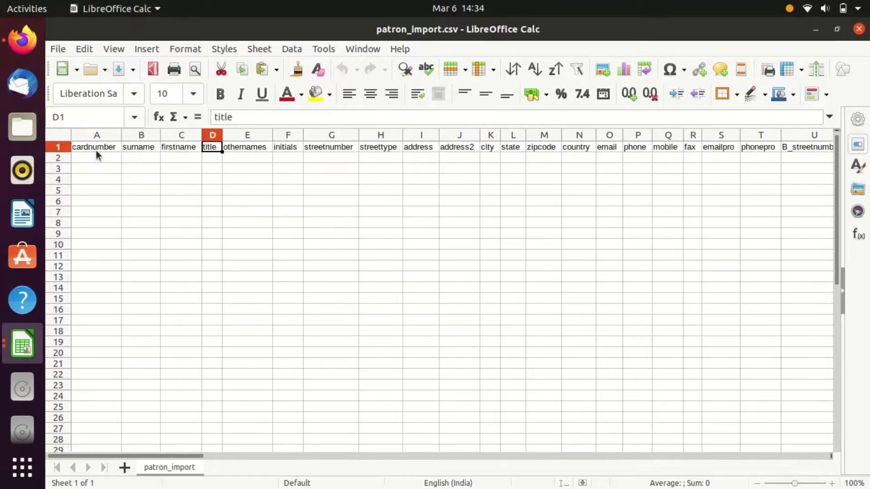
click(289, 147)
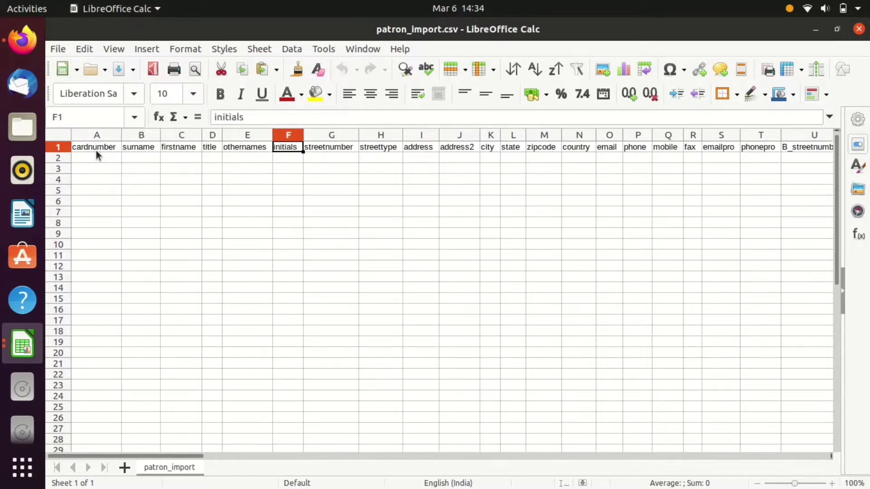
click(420, 146)
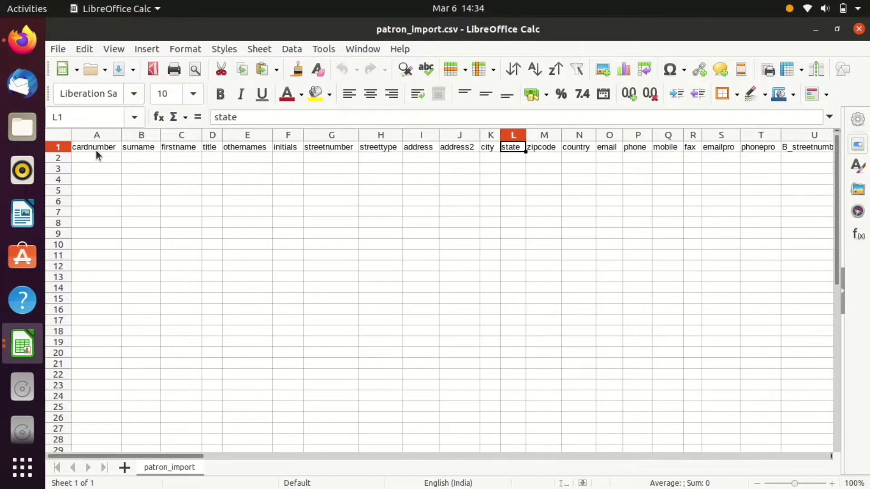
click(608, 146)
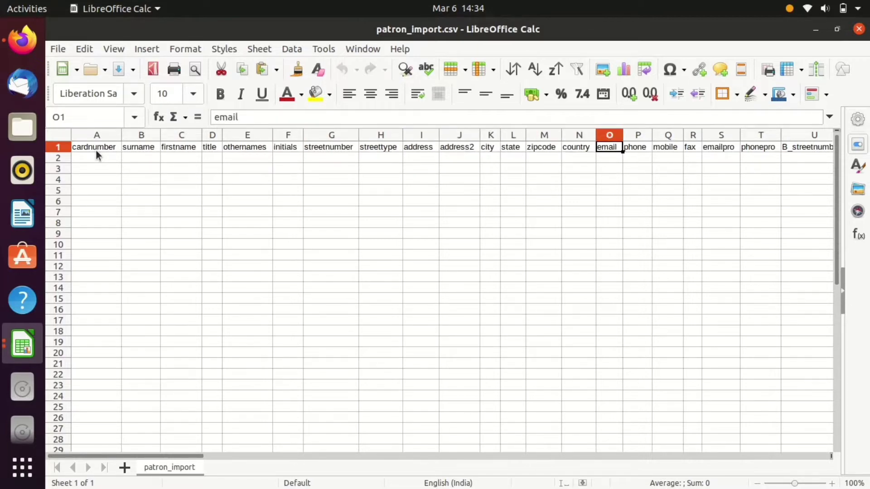
click(693, 147)
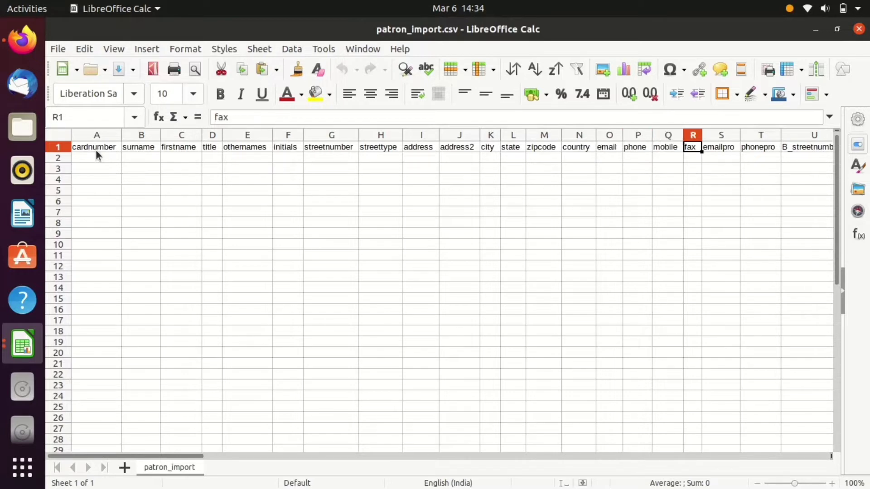
click(721, 146)
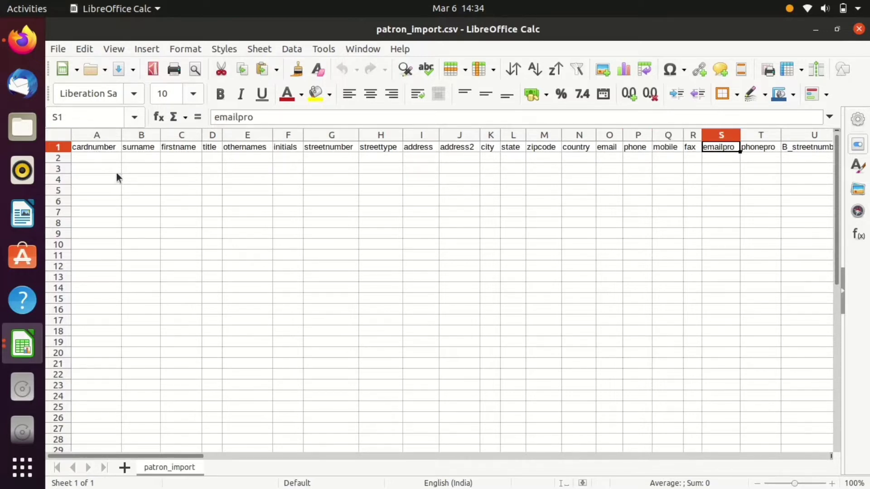
mouse_move(167, 456)
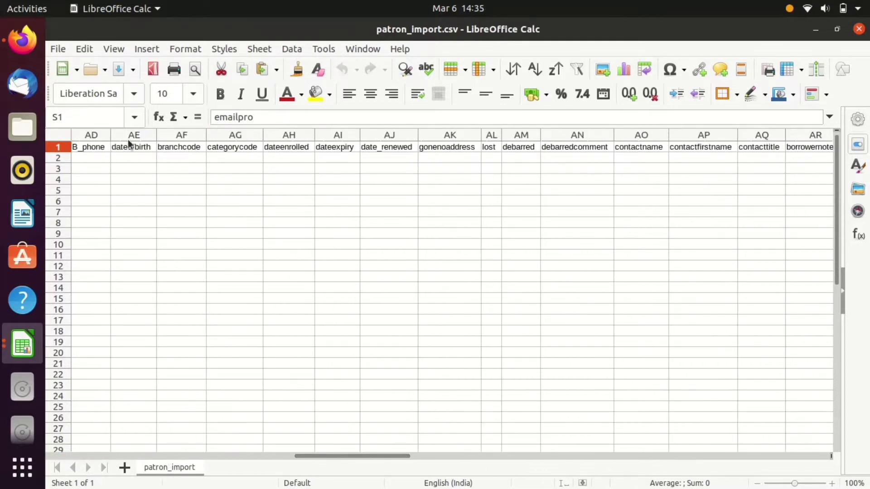
click(233, 146)
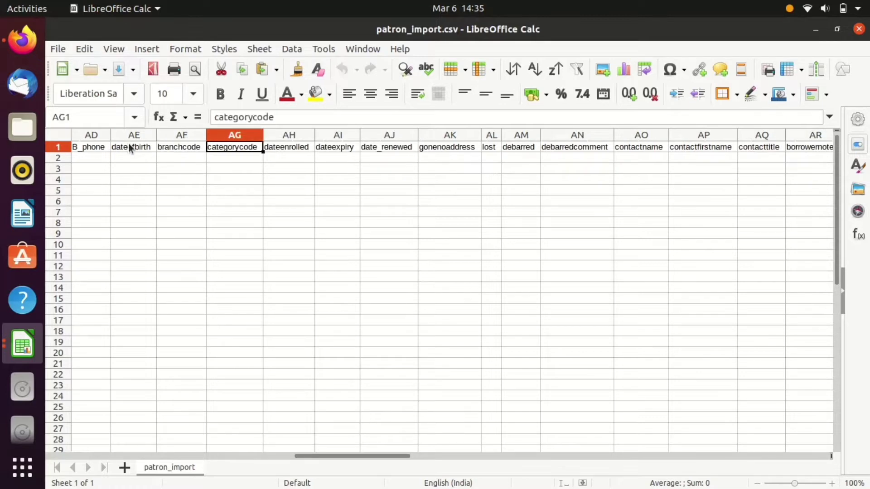
click(286, 146)
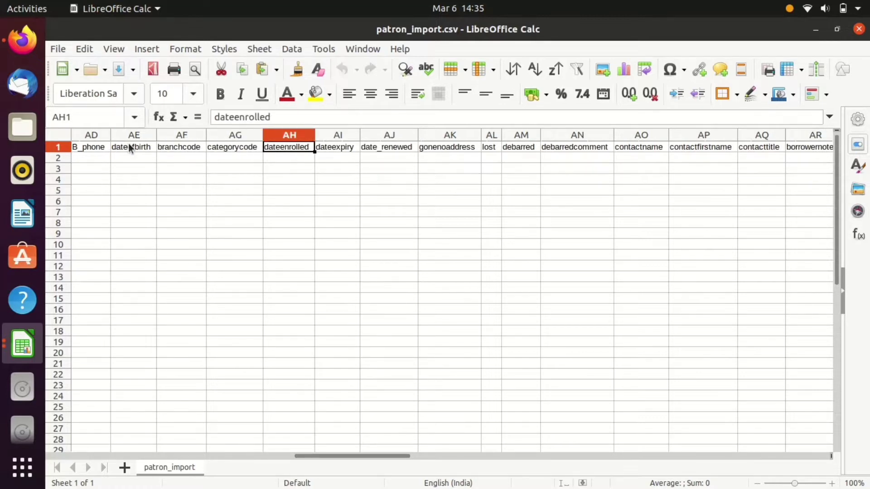
click(389, 147)
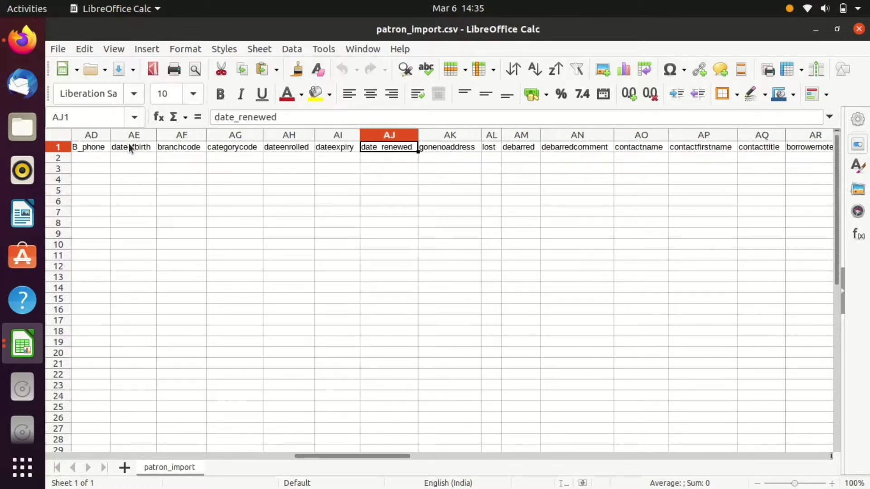
click(449, 146)
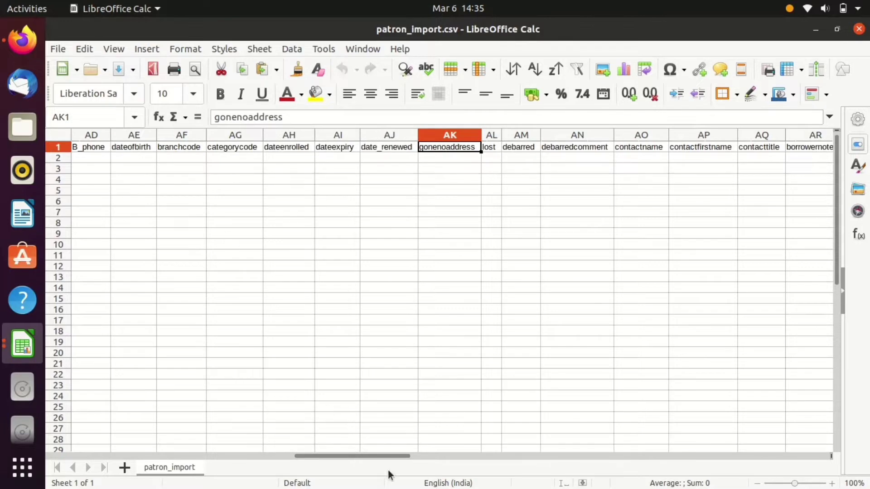
scroll(right, 3)
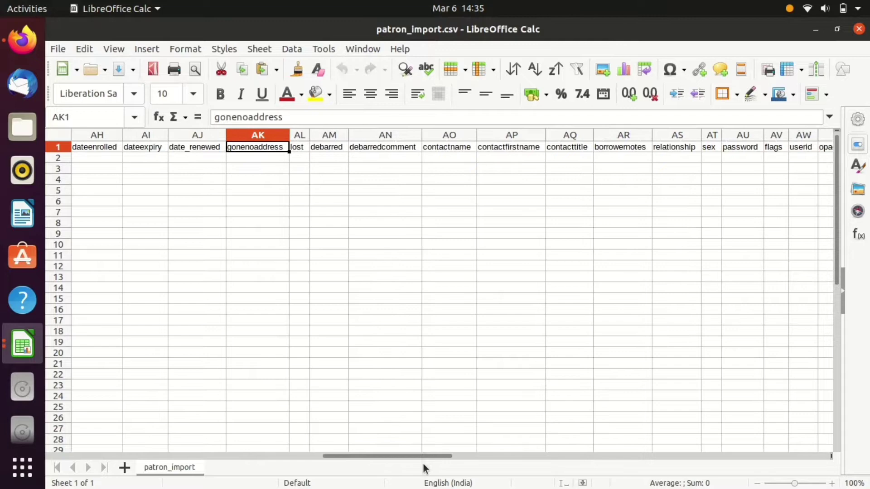
mouse_move(630, 225)
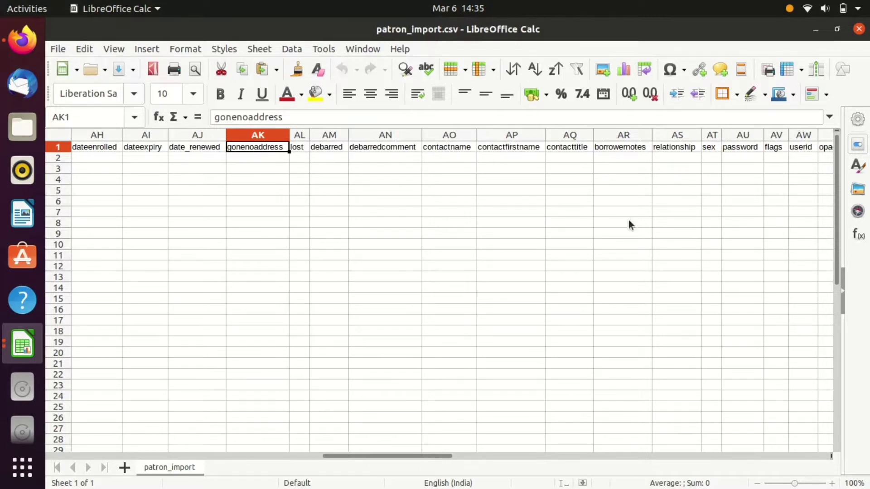
mouse_move(717, 154)
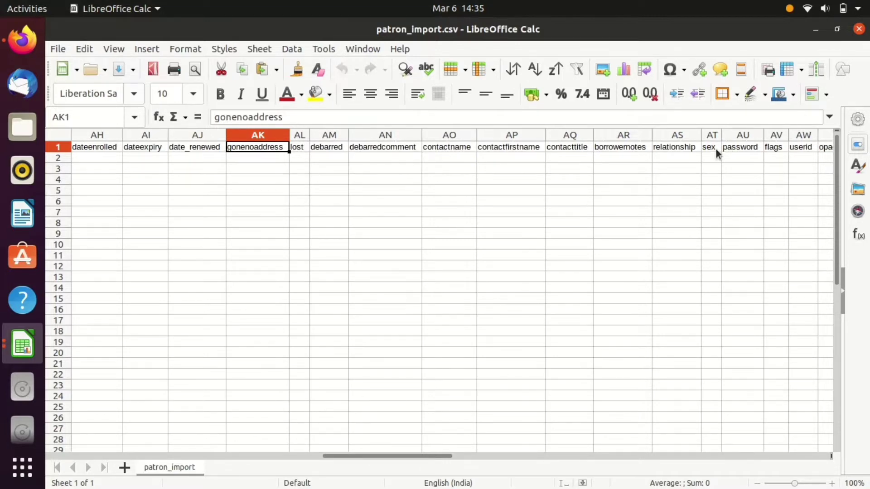
click(742, 147)
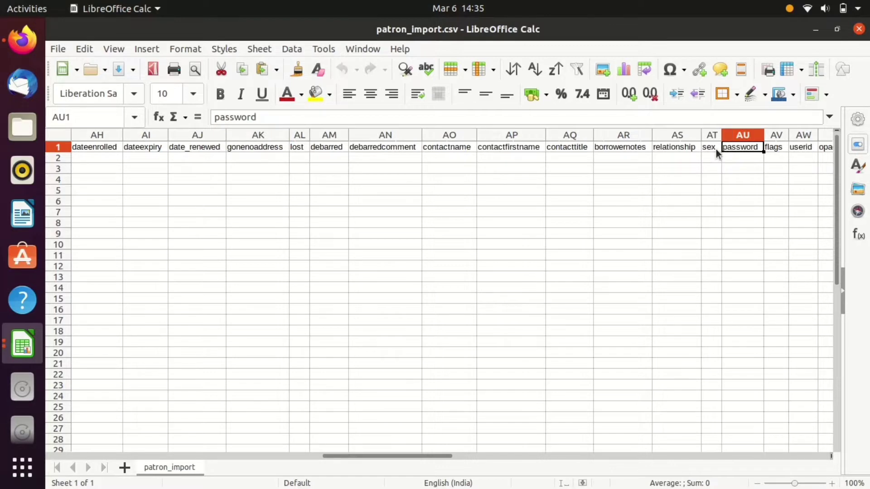
scroll(right, 3)
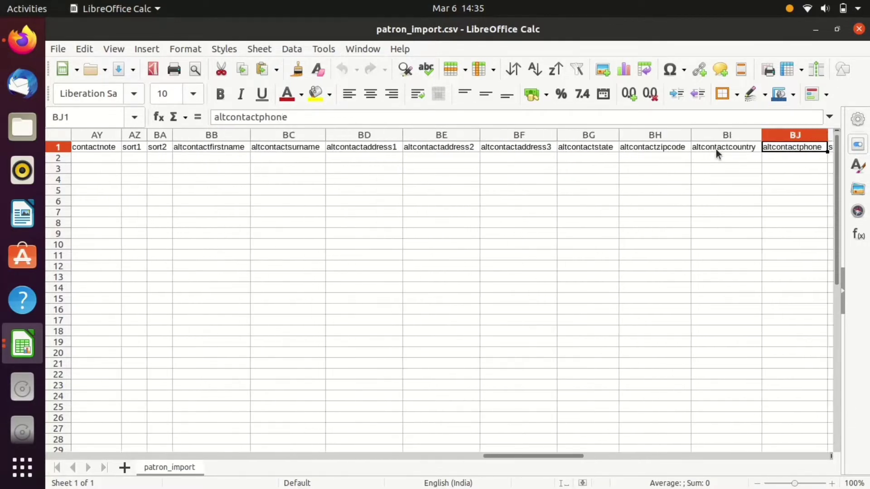
scroll(right, 3)
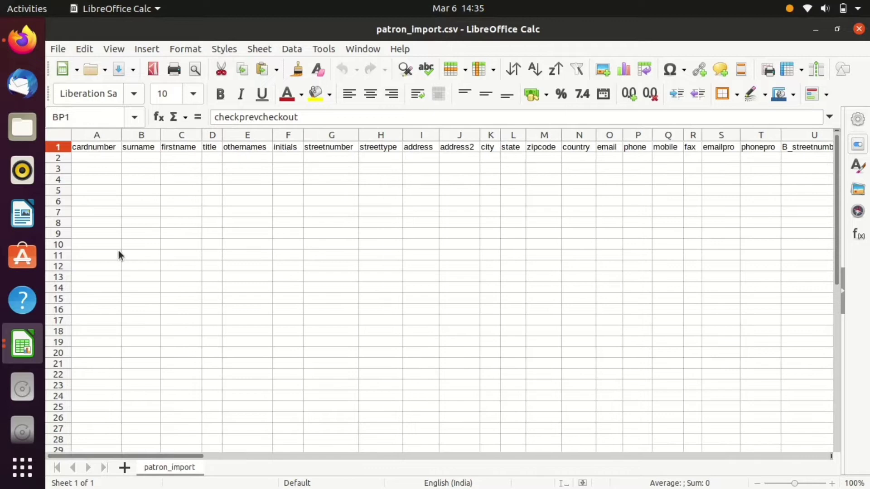
click(96, 158)
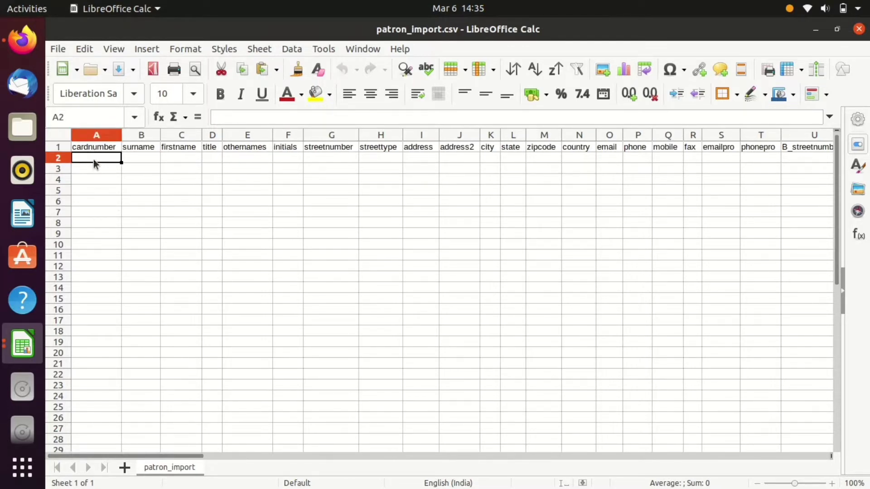
text(0)
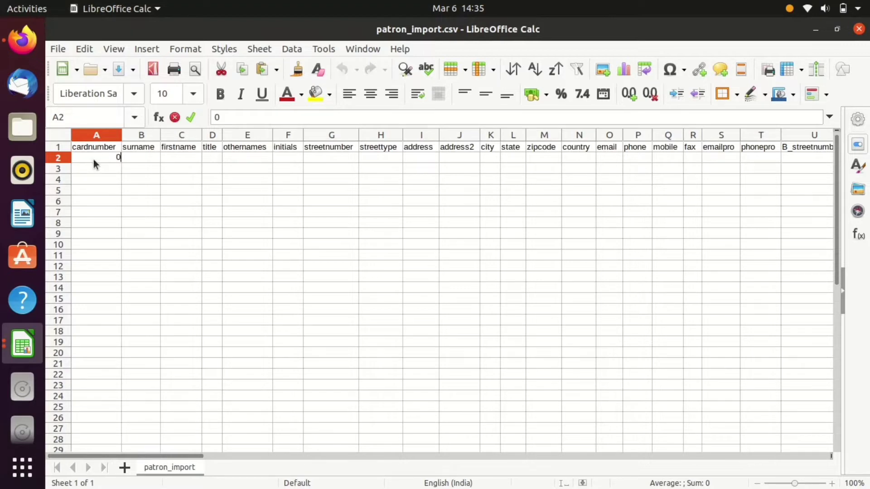
text(0001)
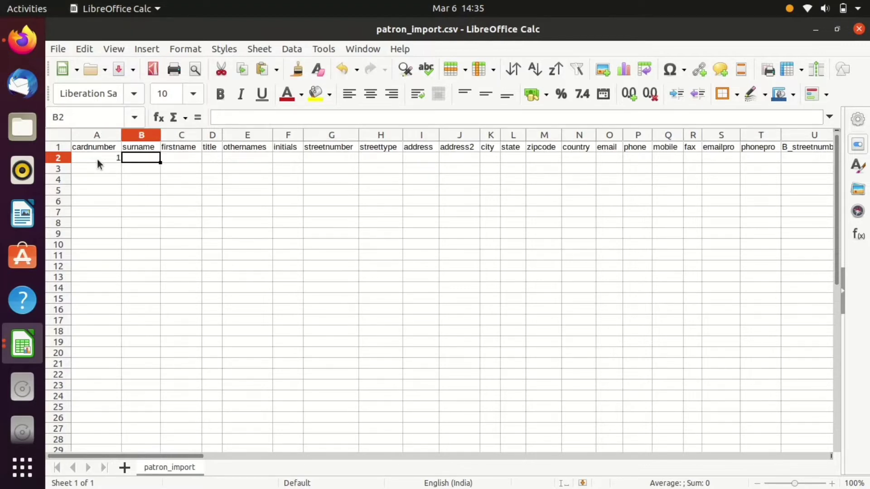
click(96, 158)
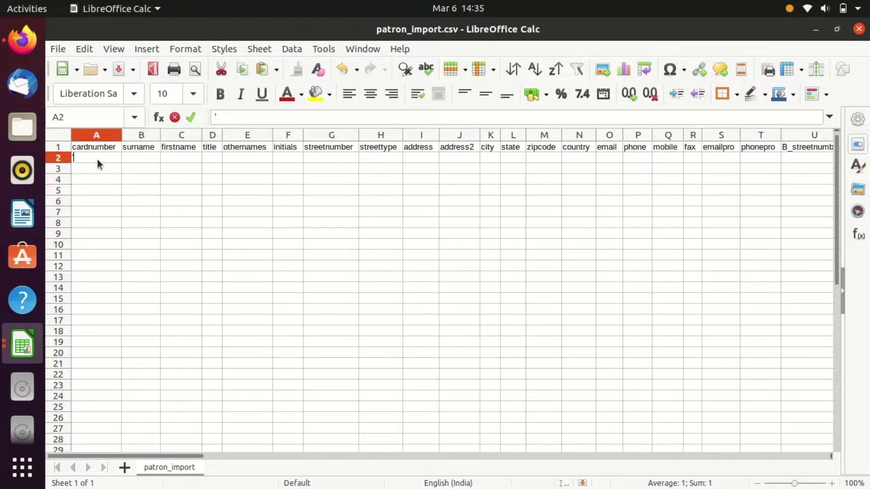
text(00001)
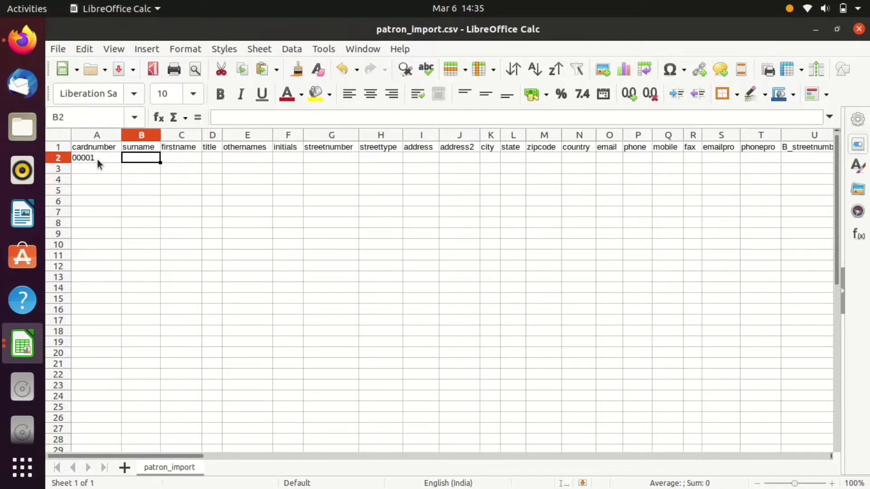
mouse_move(161, 183)
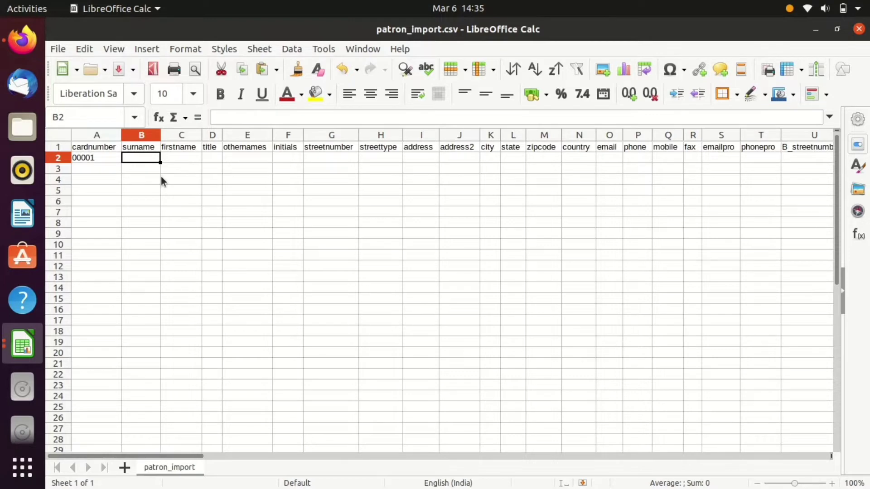
text(sk)
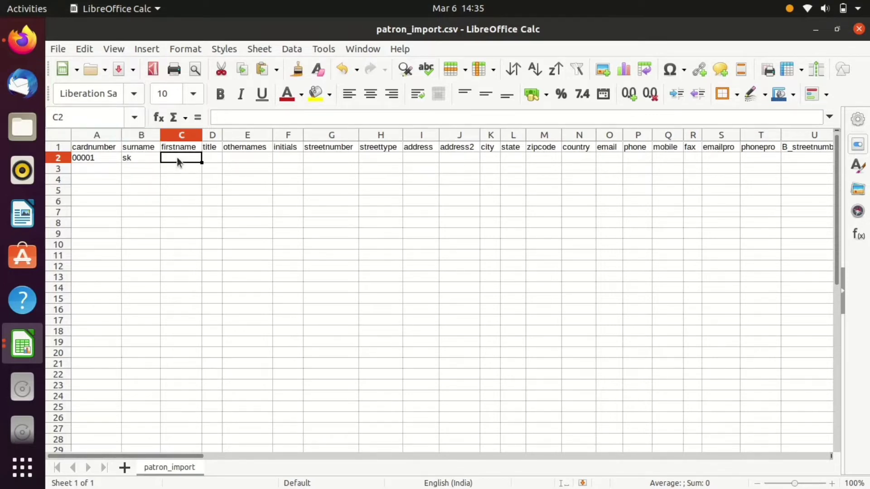
text(singh)
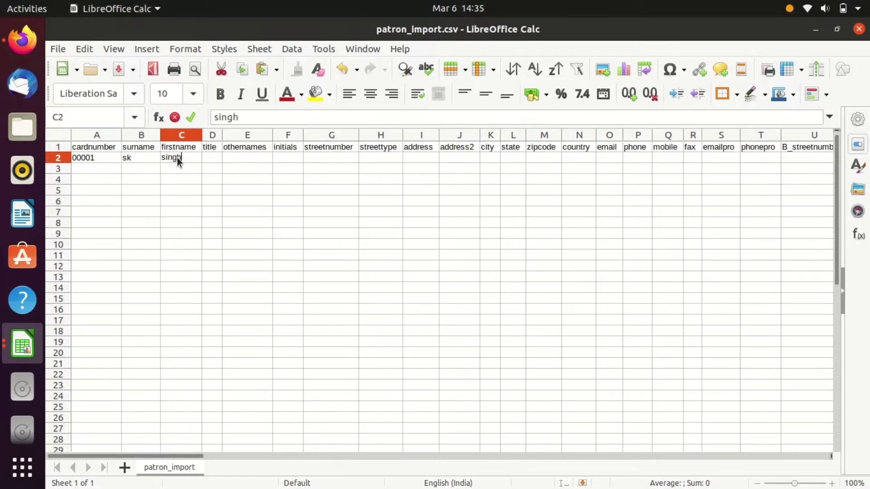
Fill in title mr, initials s and street address 3rd st
click(212, 158)
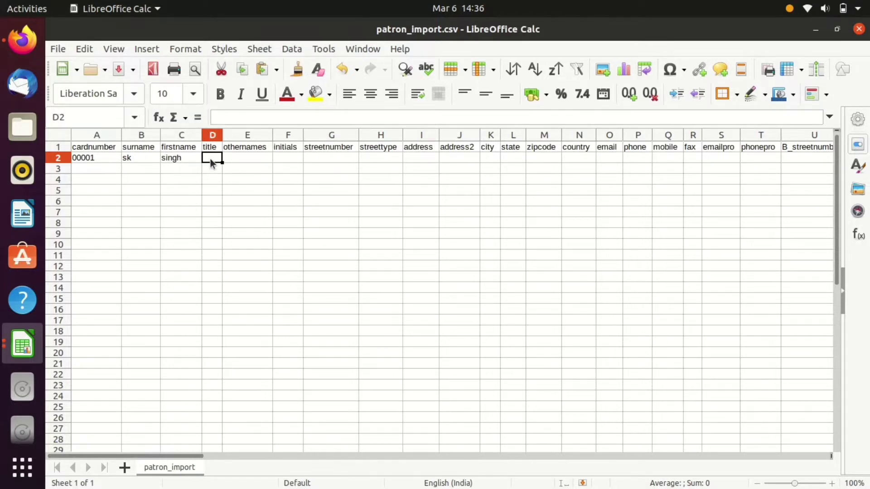
text(mr)
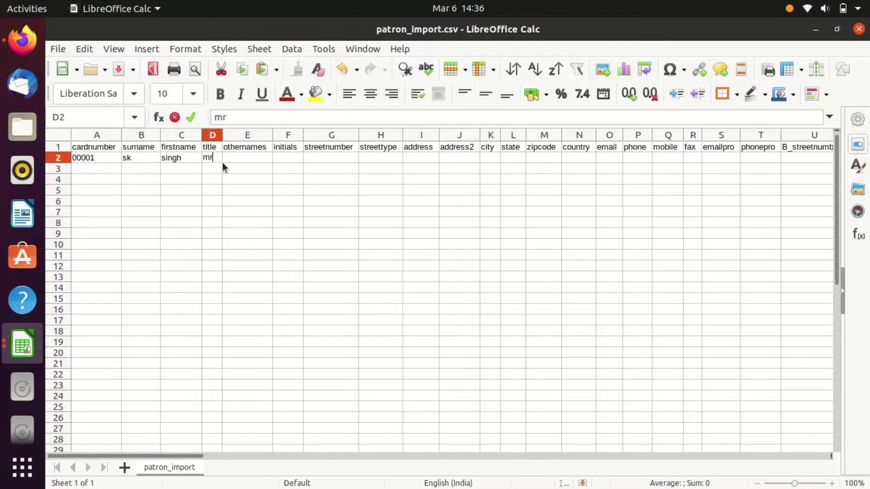
click(287, 158)
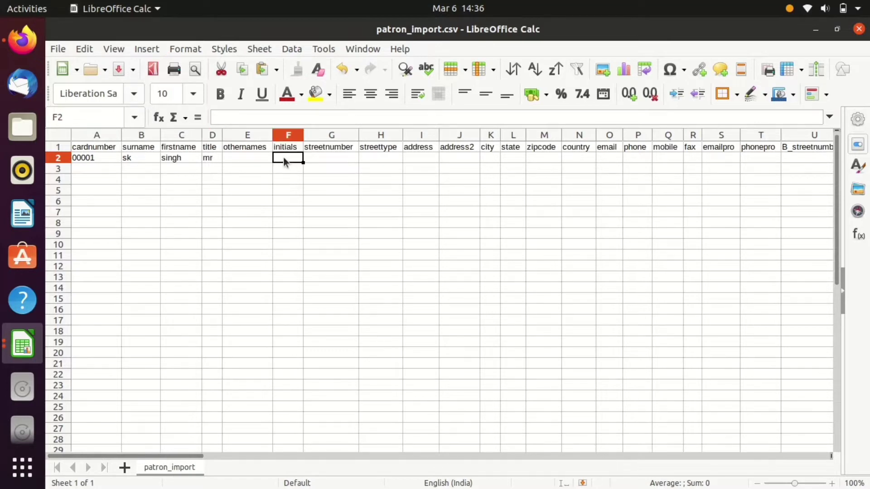
text(s)
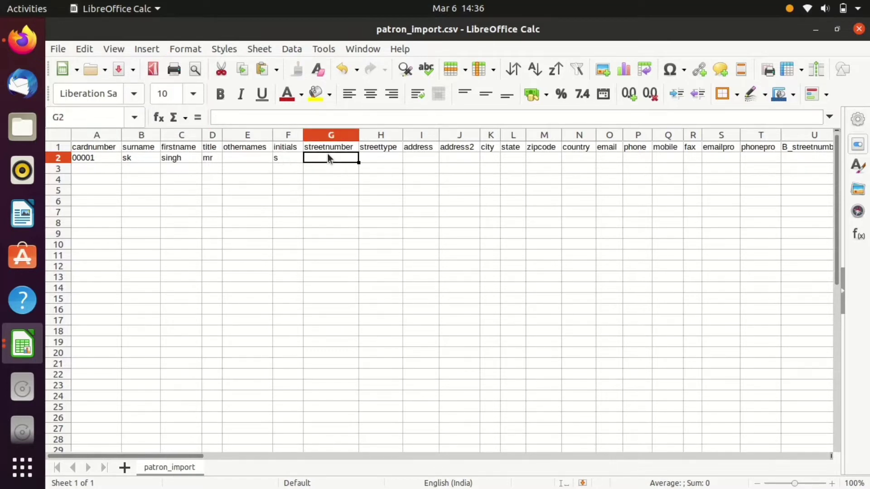
text(3)
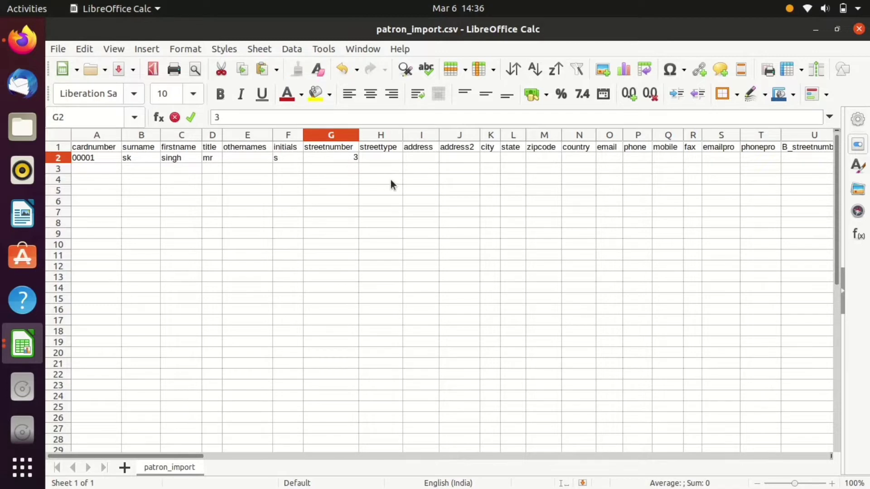
click(421, 158)
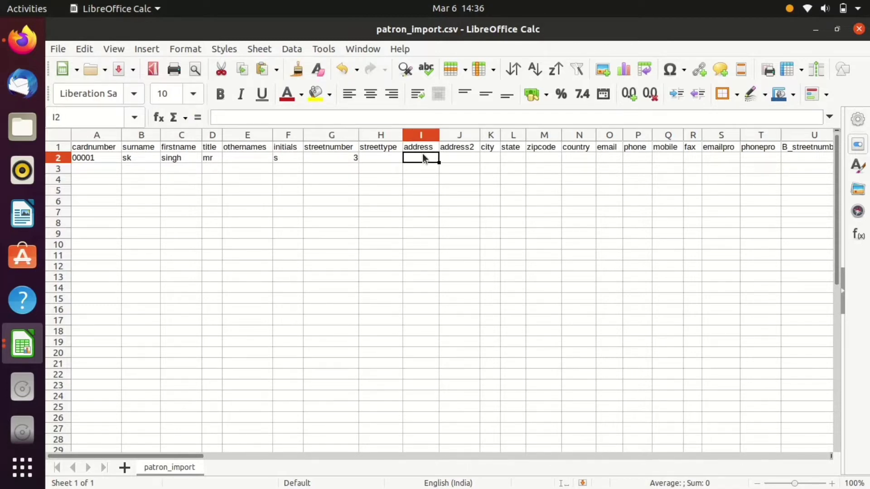
text(3rd street)
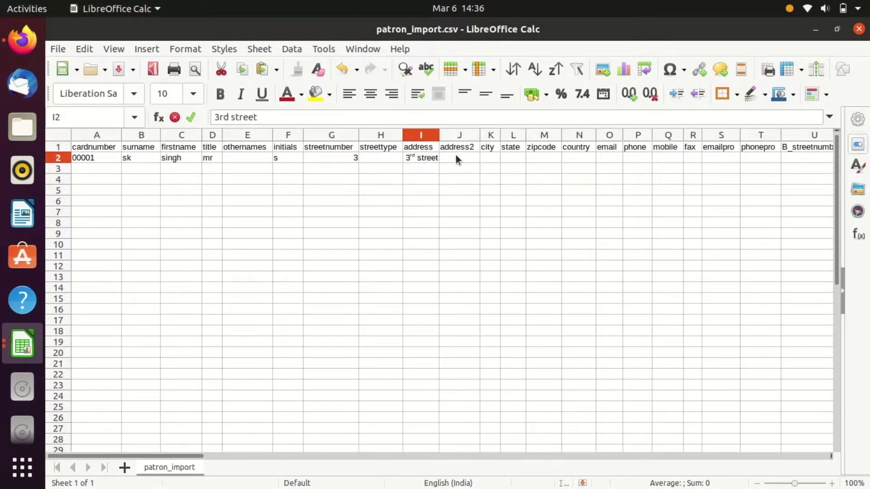
Enter city kalakad, state, zipcode 600018, country India and email
click(460, 158)
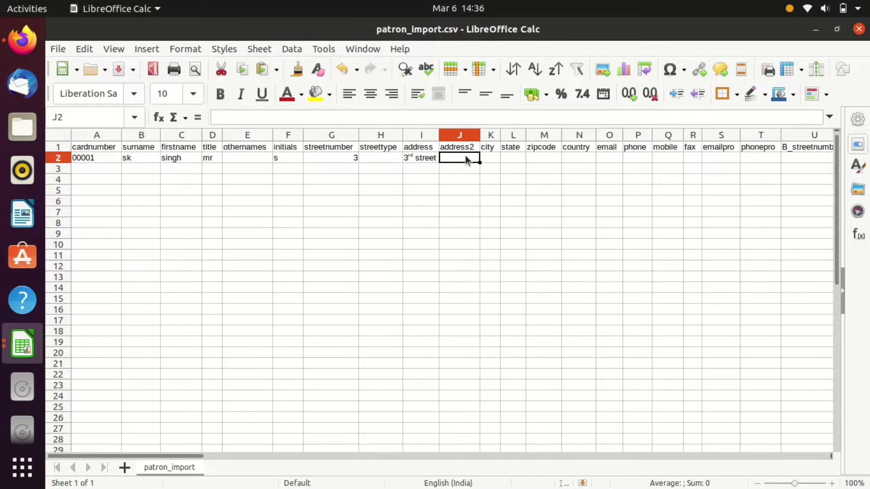
click(490, 158)
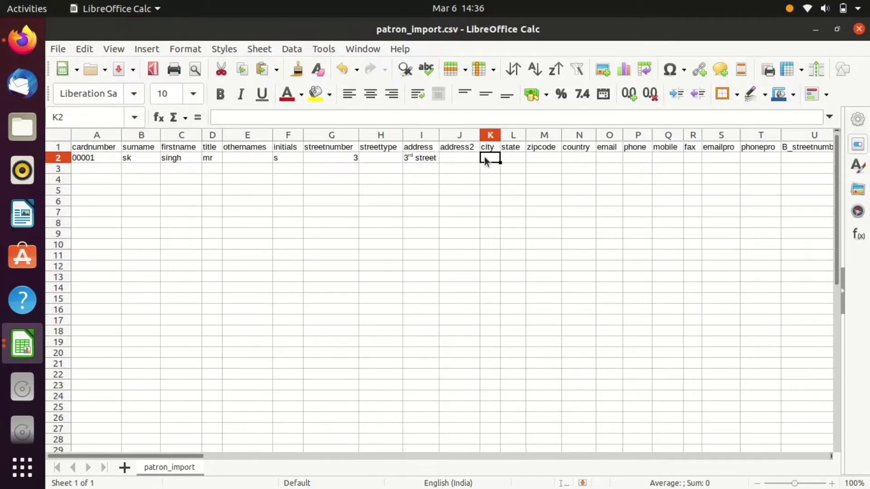
text(kalaka)
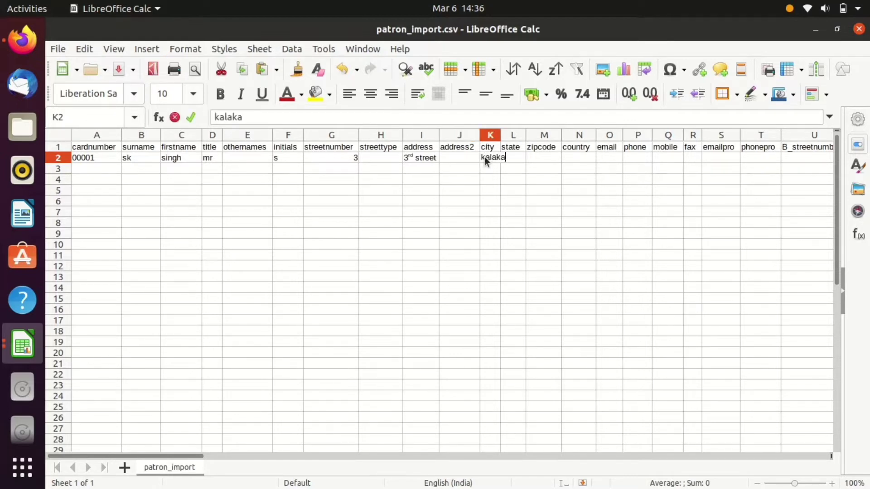
text(d)
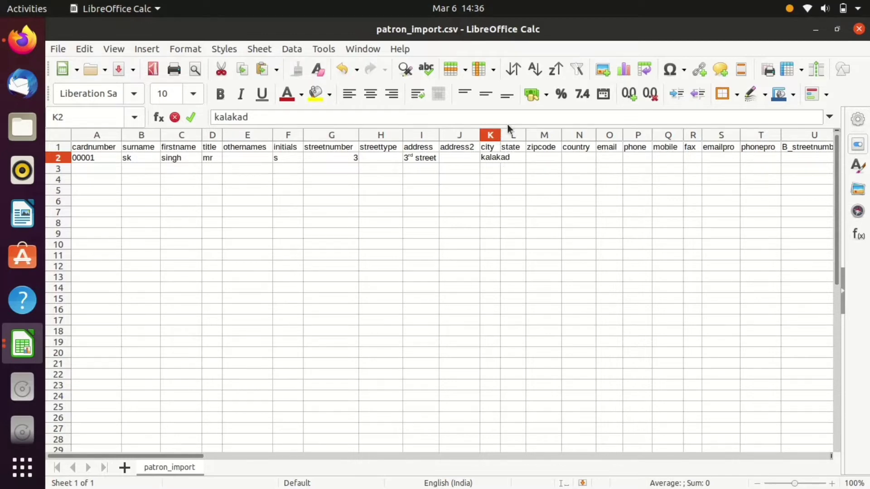
text(abc@g)
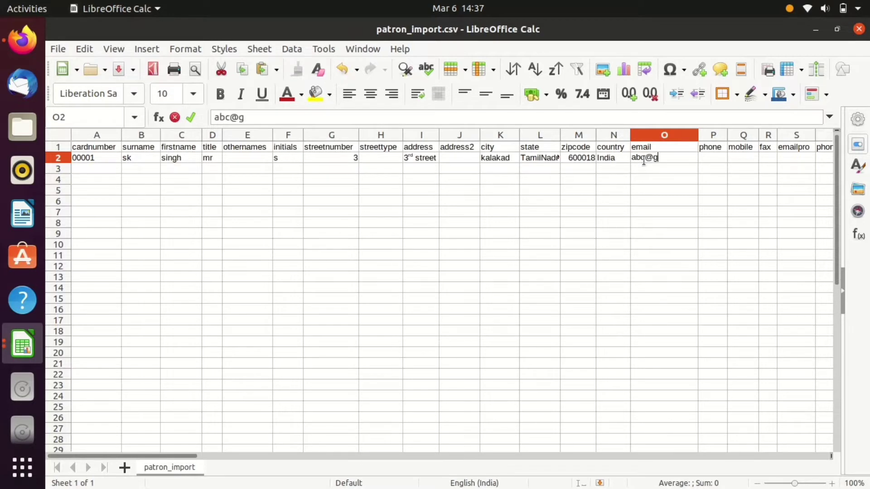
text(ma)
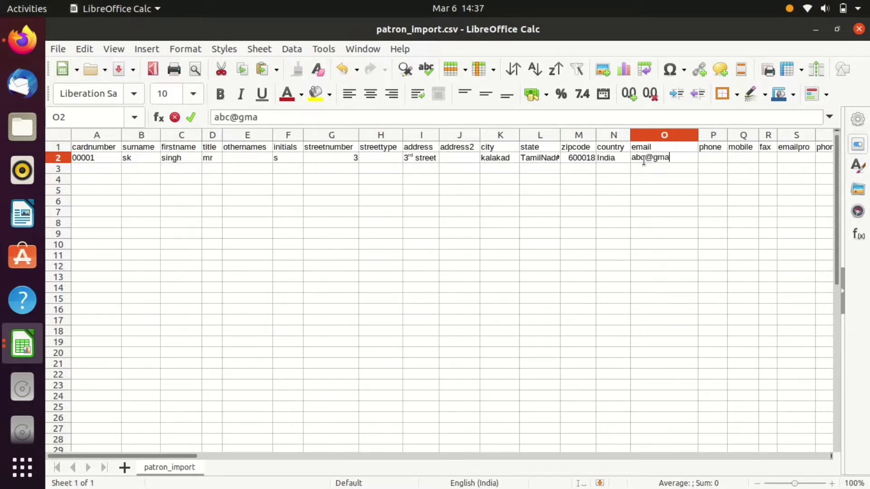
text(il/)
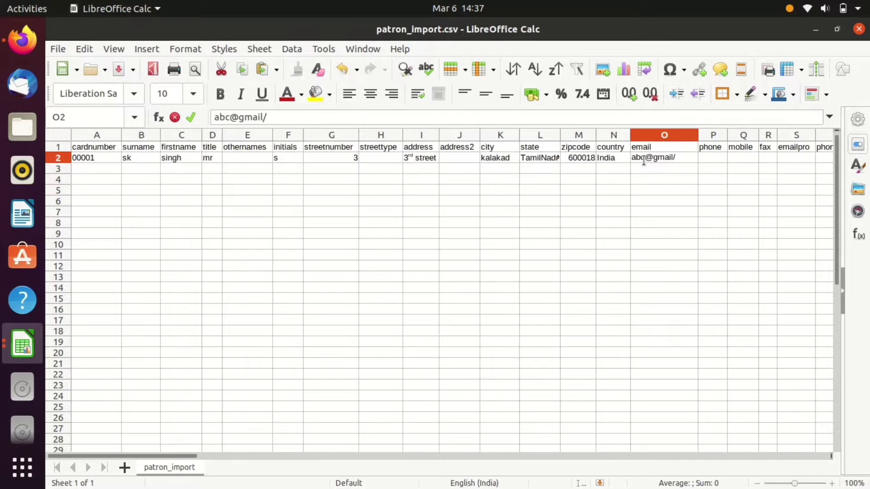
text(com)
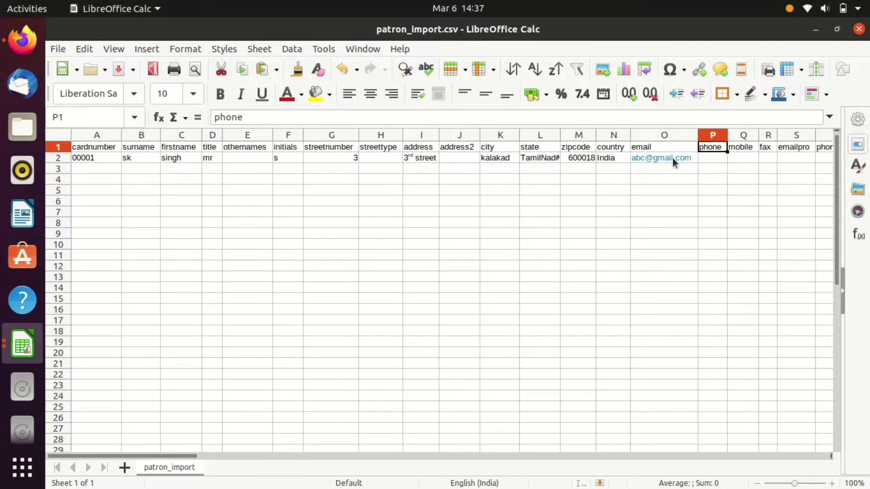
right_click(660, 158)
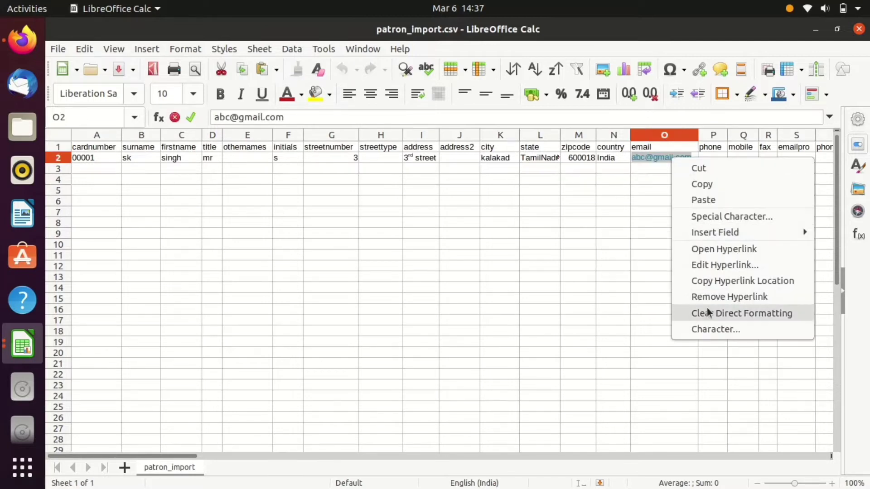
click(742, 313)
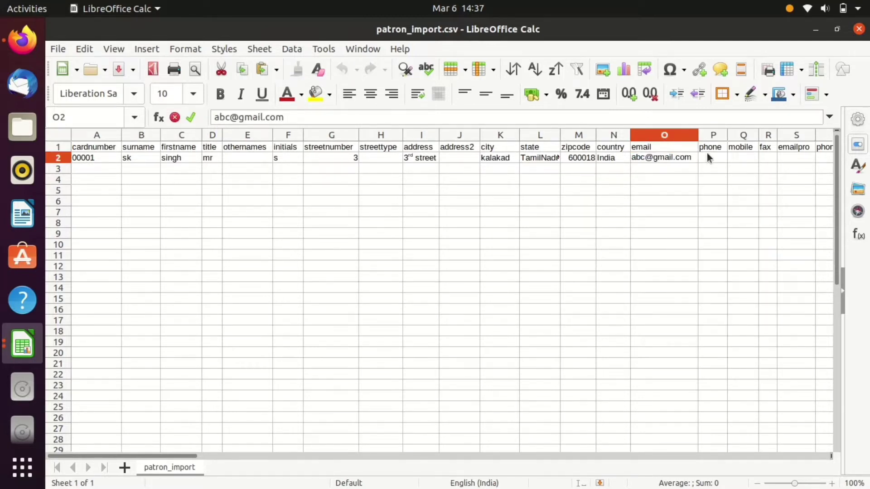
click(712, 157)
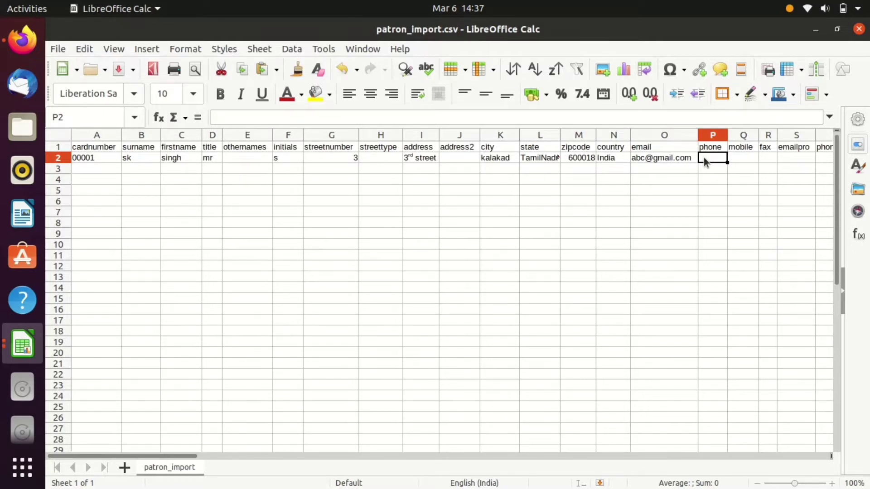
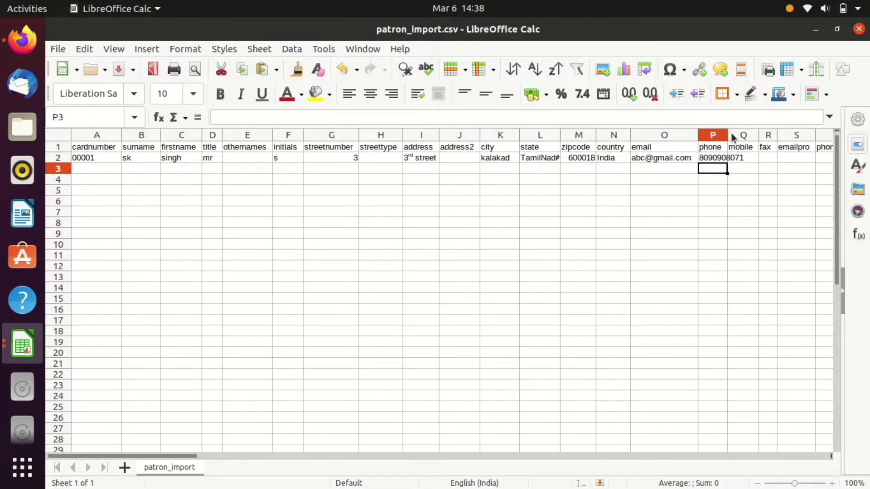
drag(729, 135, 744, 135)
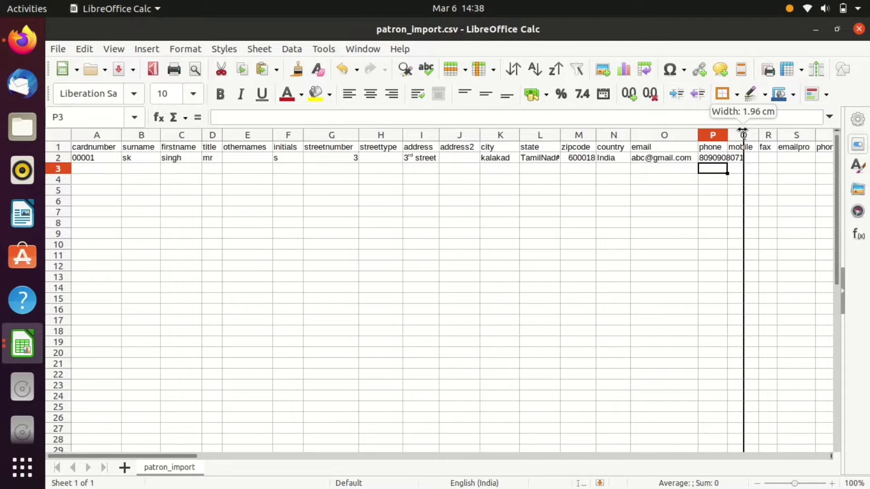
drag(743, 135, 727, 135)
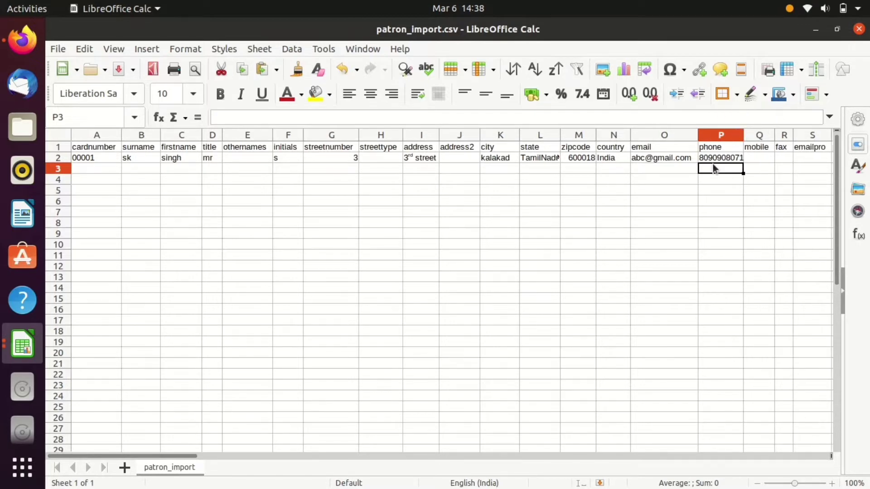
text(909)
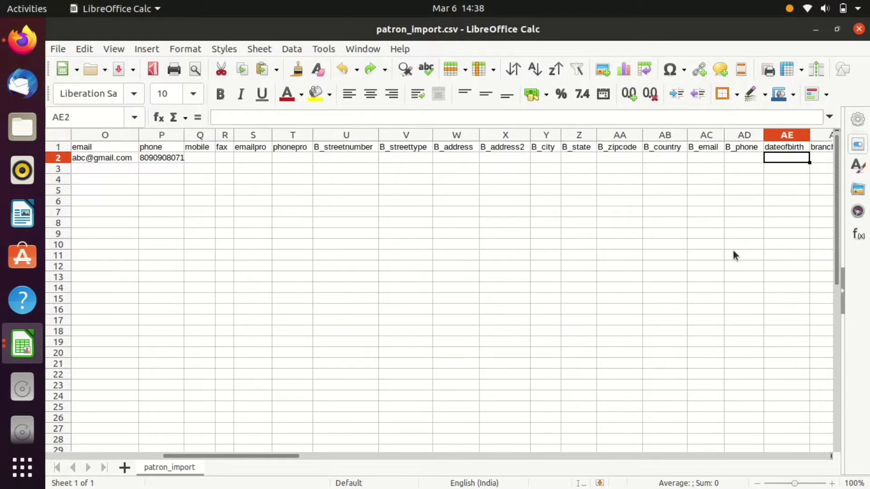
Enter date of birth 2002-02-02, branch code SKL and category code RS
text(2000)
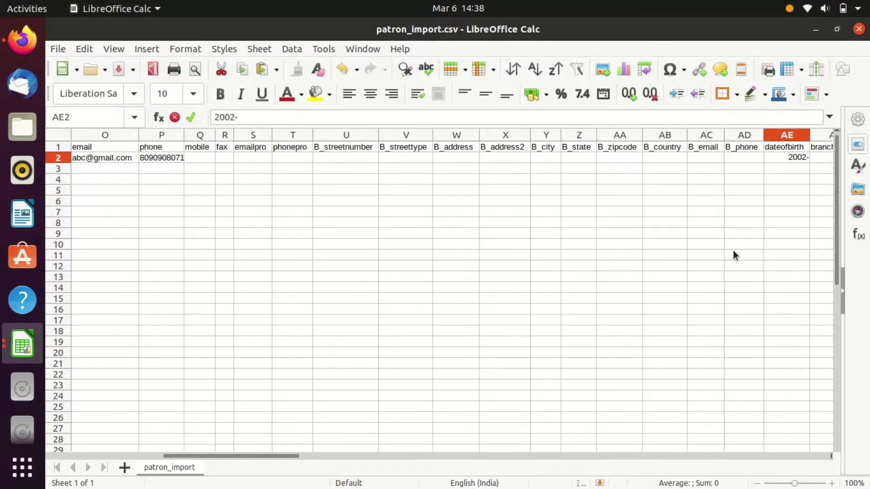
text(02)
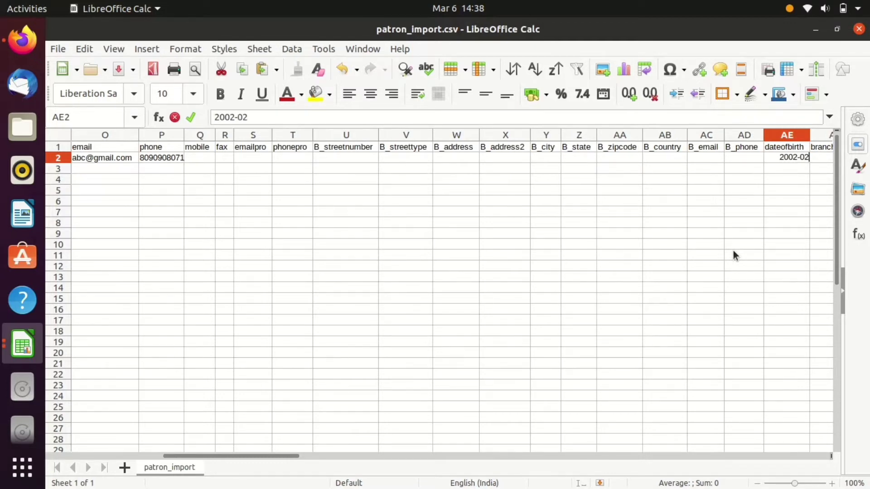
text(-)
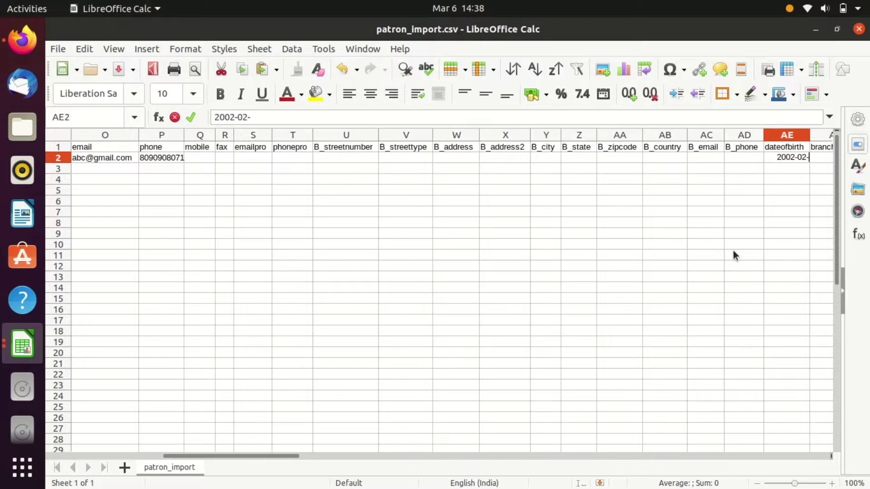
text(02)
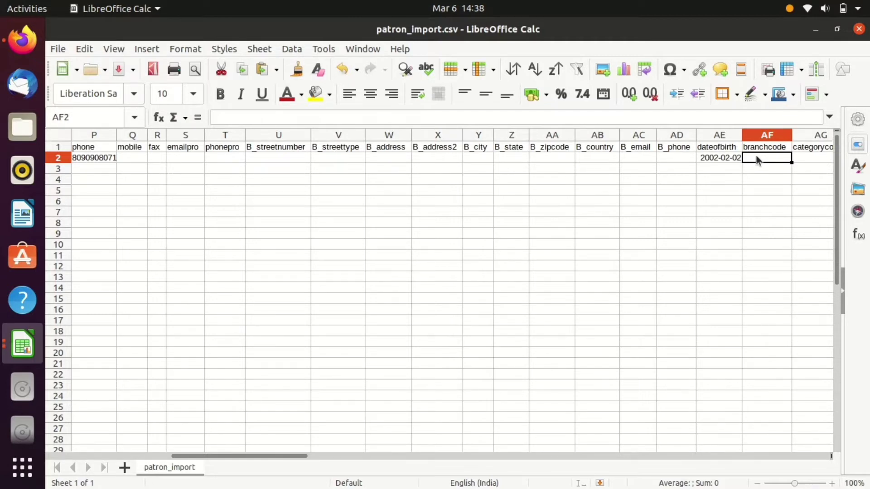
text(SKL)
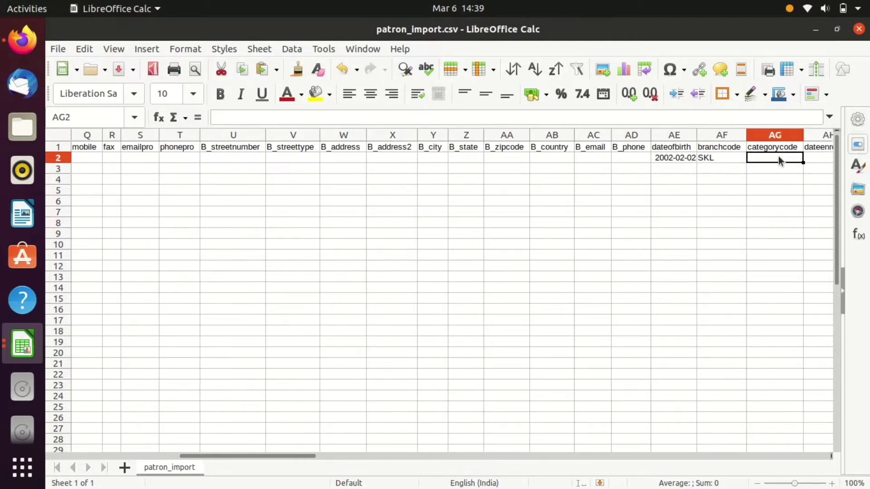
text(R)
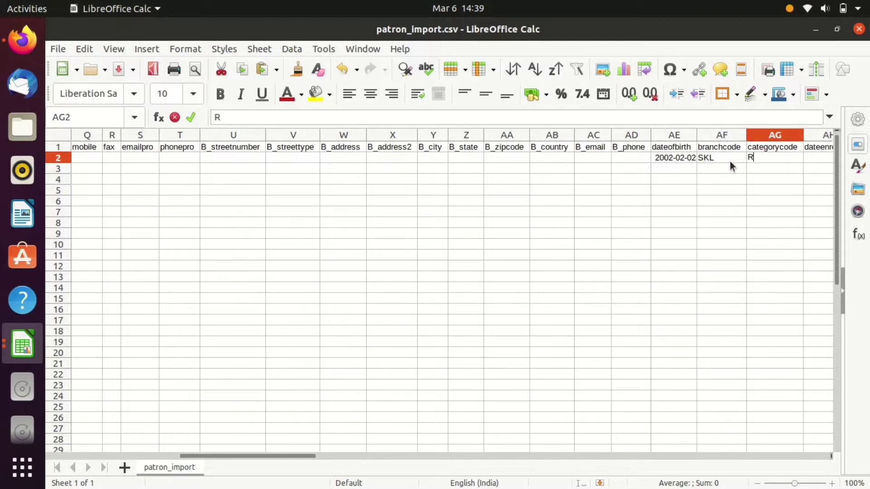
text(S)
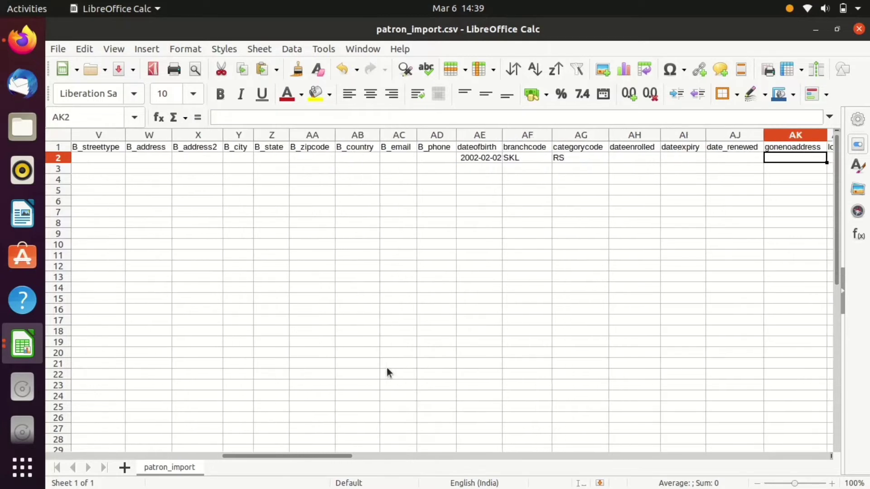
Set the first patron's sex to male
scroll(right, 3)
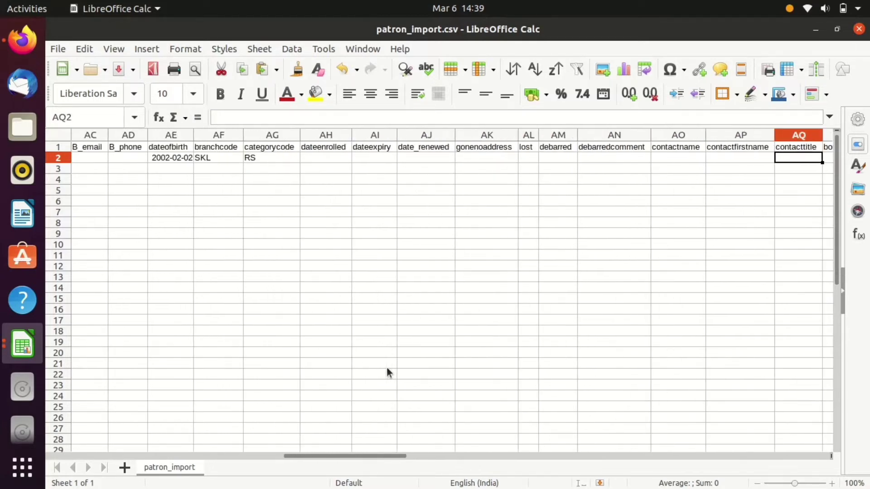
scroll(right, 3)
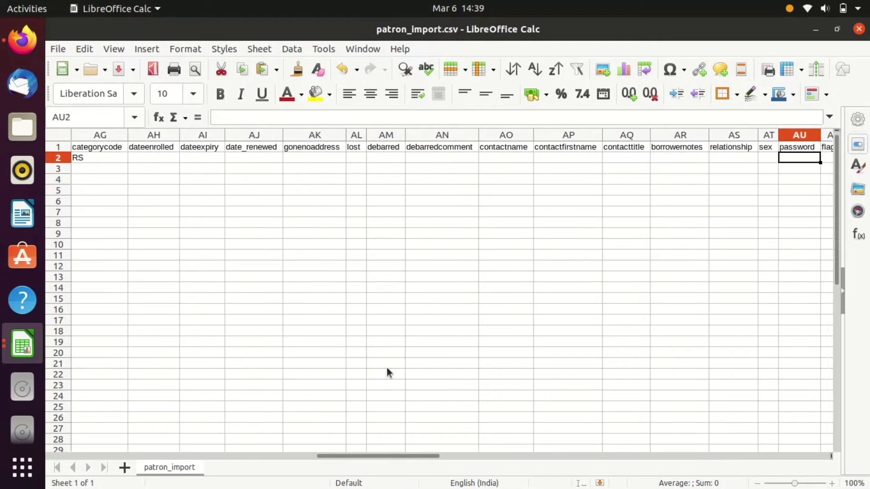
mouse_move(766, 163)
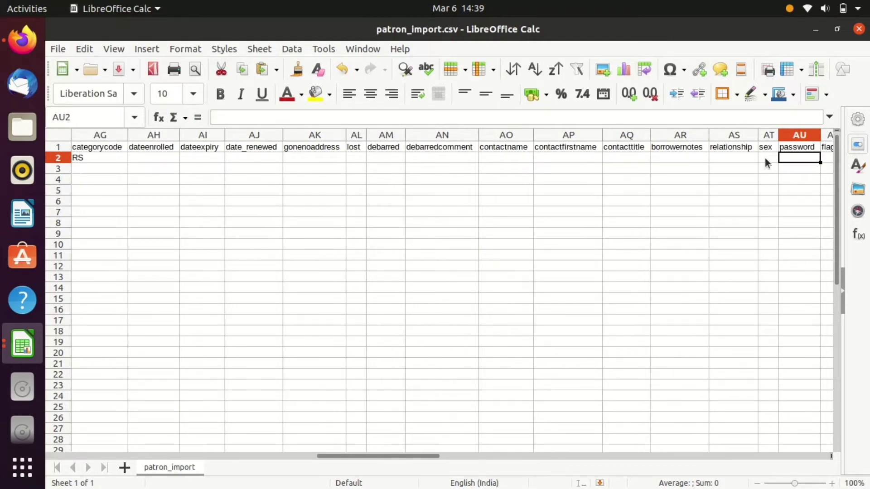
click(769, 158)
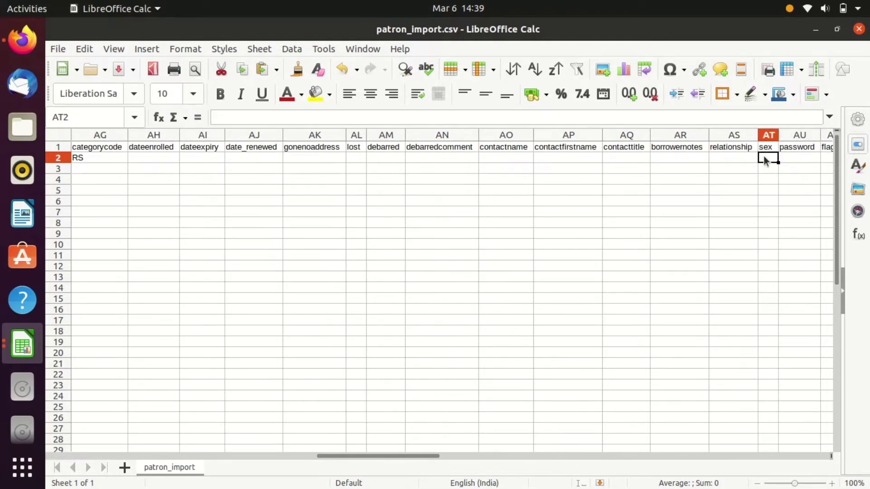
text(male)
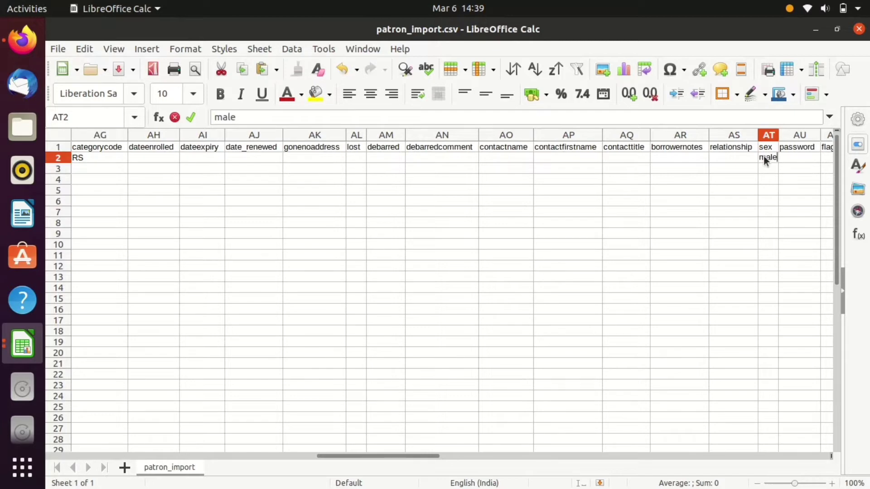
click(799, 158)
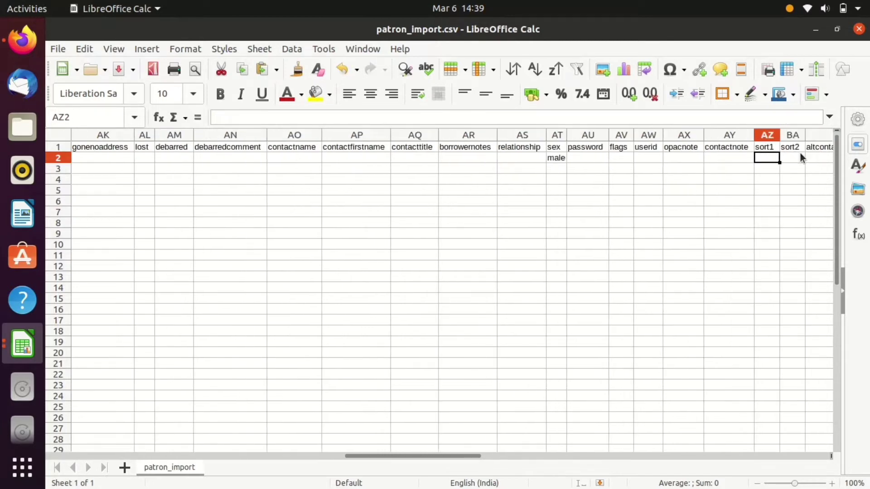
Enter no under autorenew_checkouts in BW2, then return to column A
scroll(right, 3)
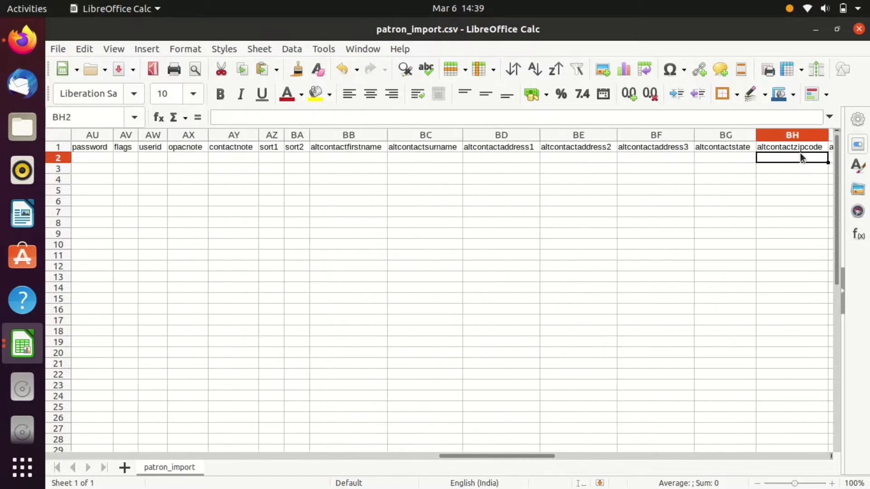
scroll(right, 3)
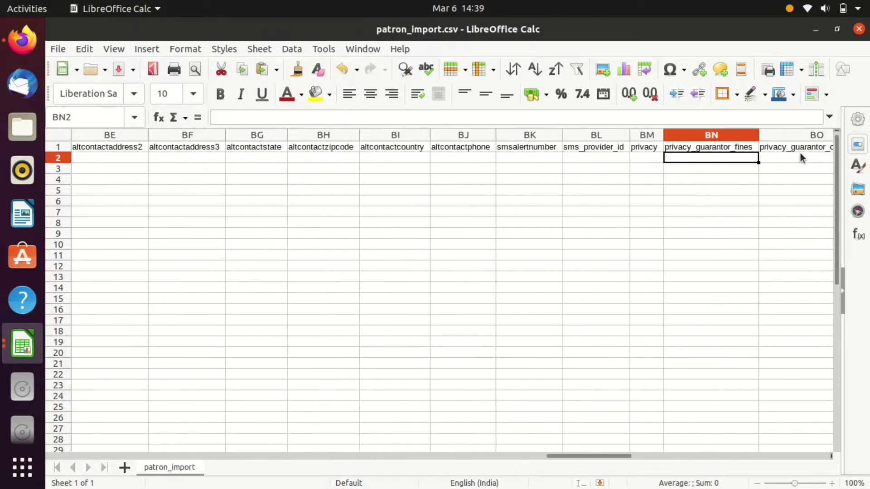
scroll(right, 3)
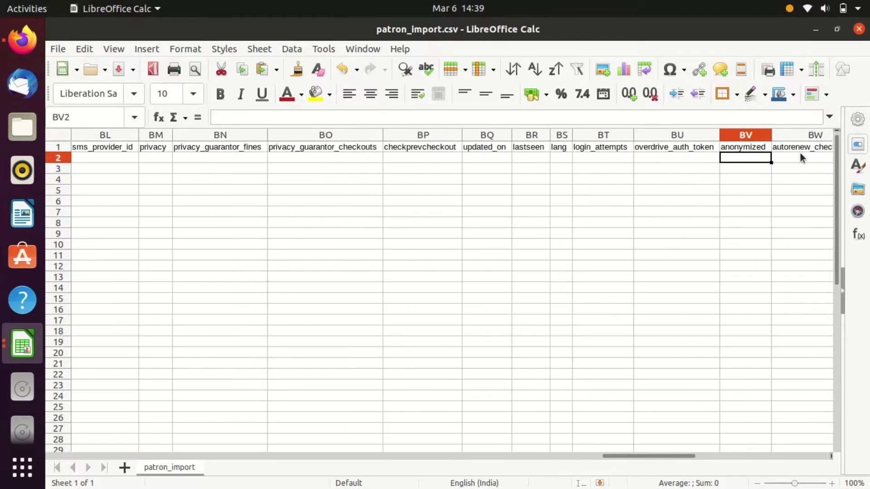
scroll(right, 3)
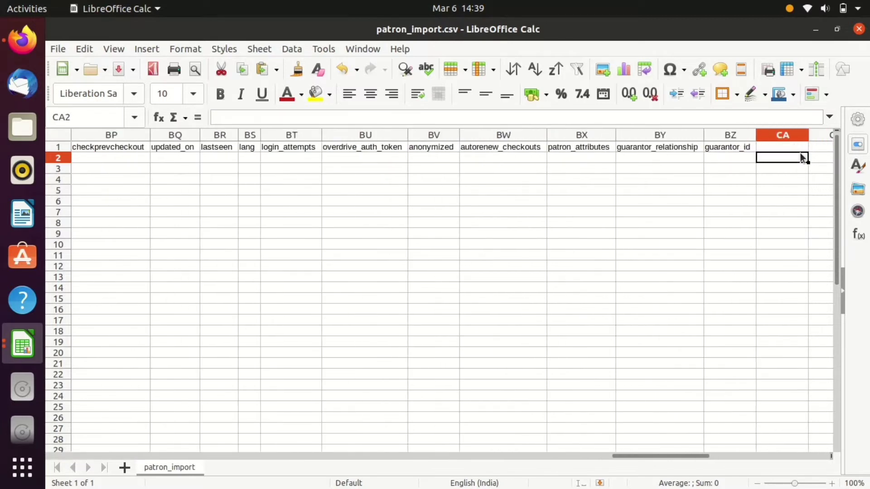
mouse_move(627, 331)
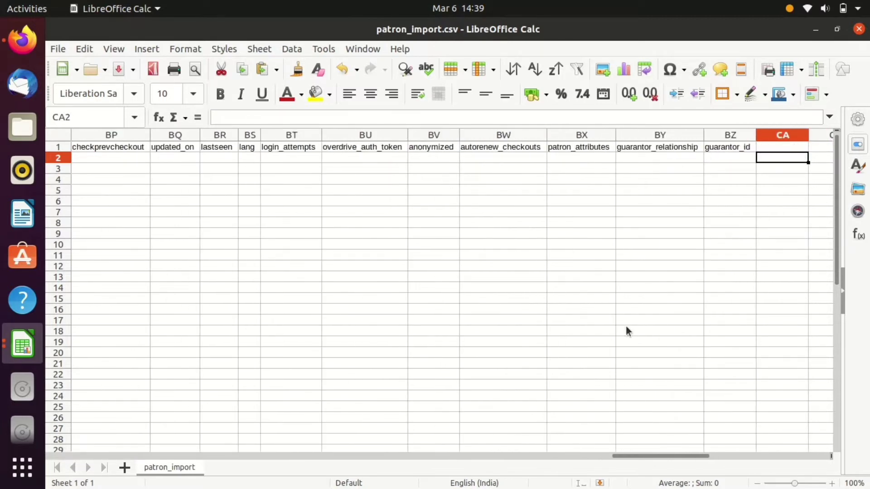
click(503, 158)
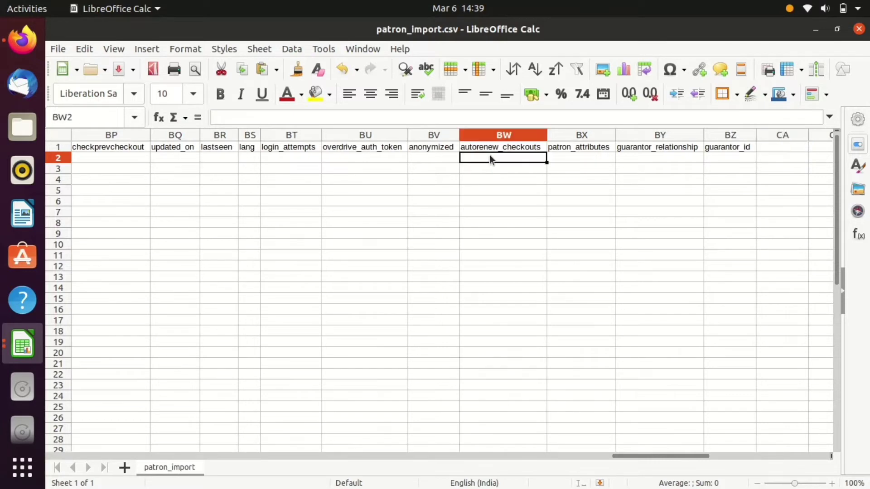
mouse_move(516, 167)
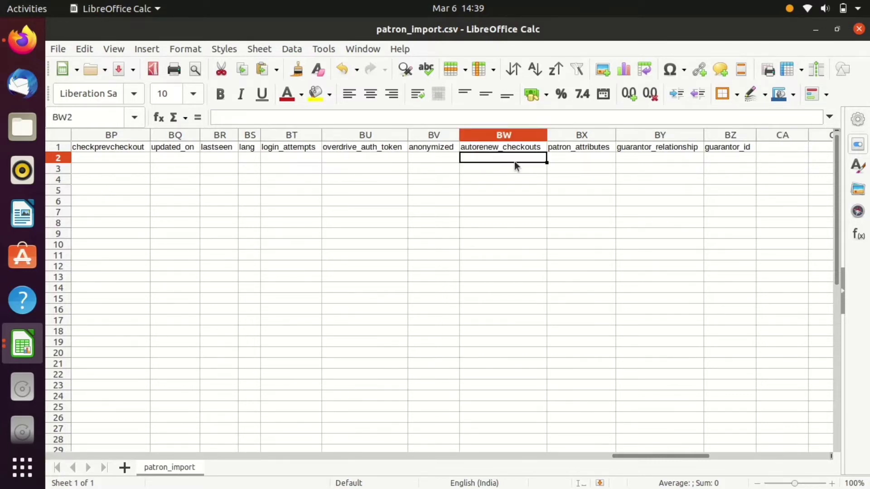
text(no)
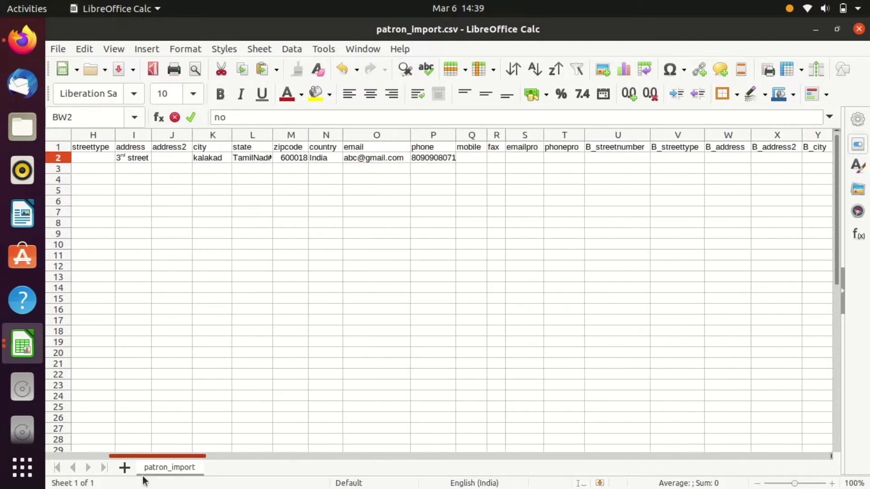
scroll(left, 3)
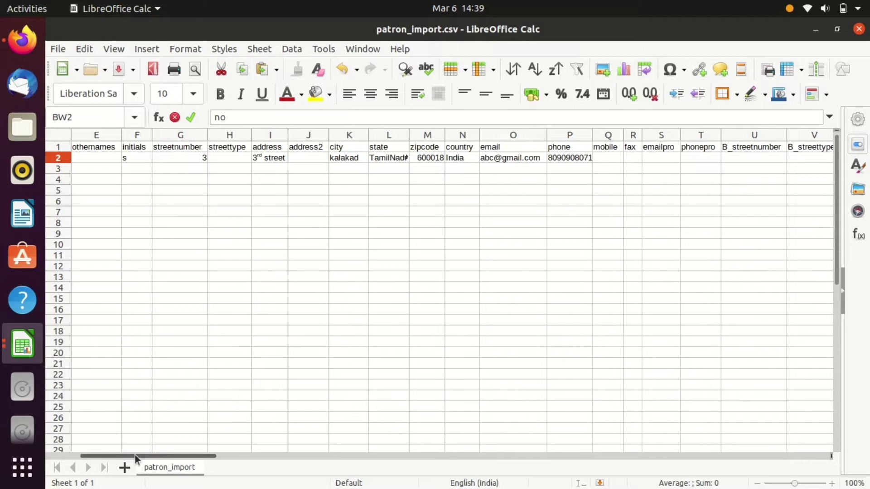
scroll(left, 3)
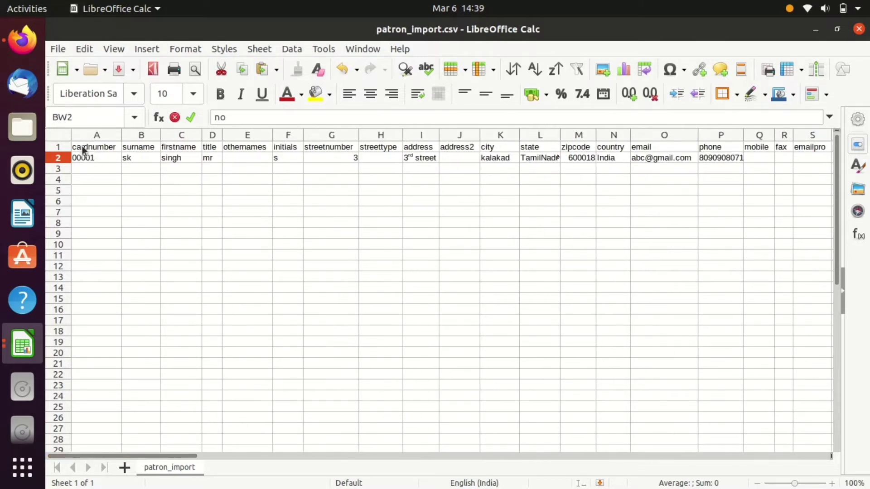
mouse_move(22, 344)
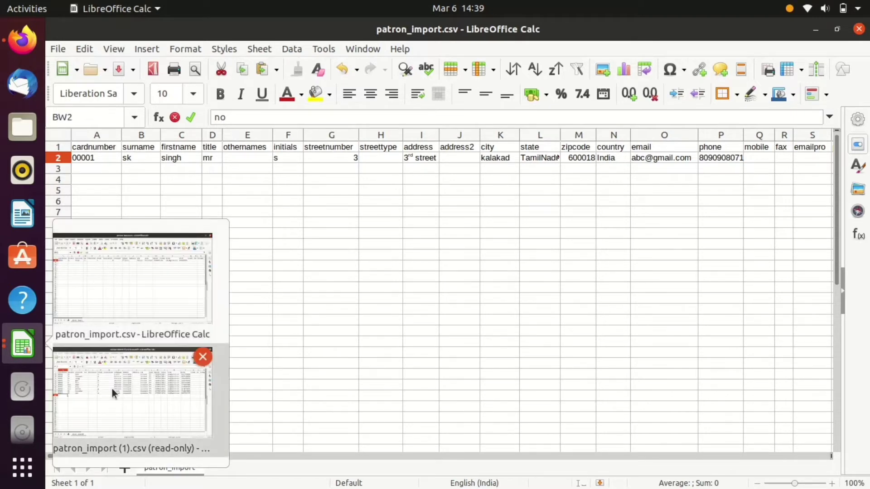
Switch to read-only patron_import (1).csv and browse its ten patron records
click(130, 394)
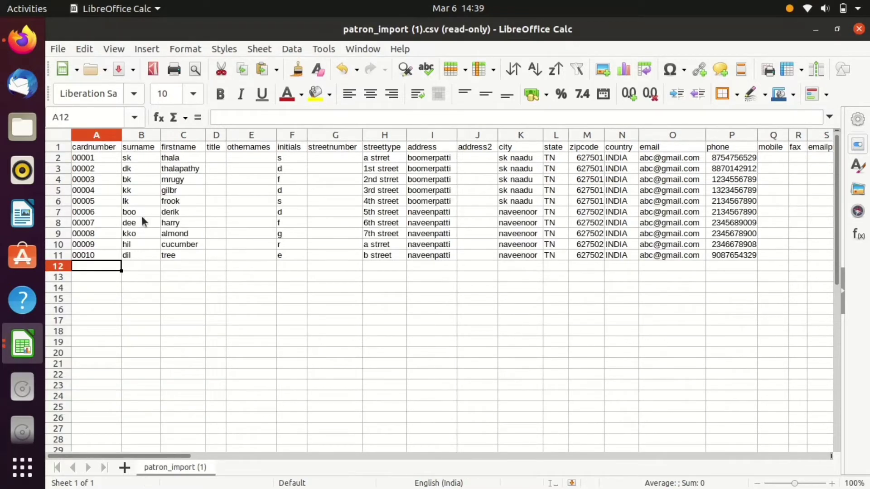
mouse_move(312, 238)
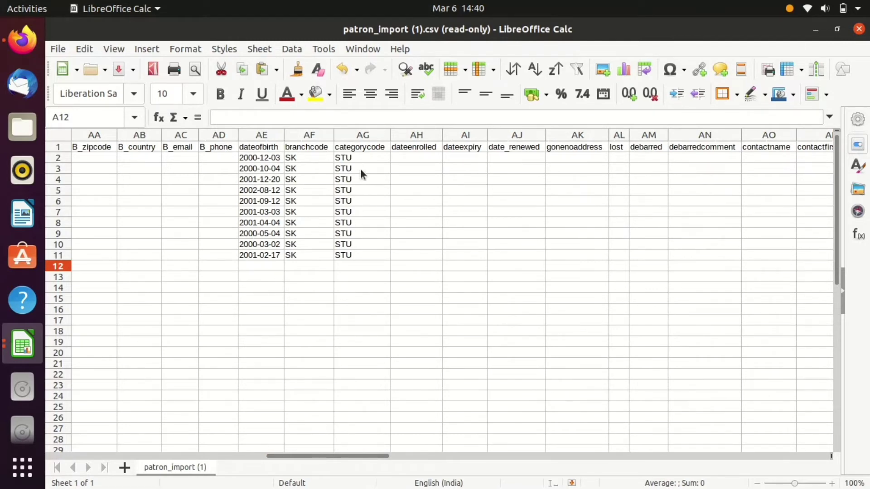
scroll(right, 3)
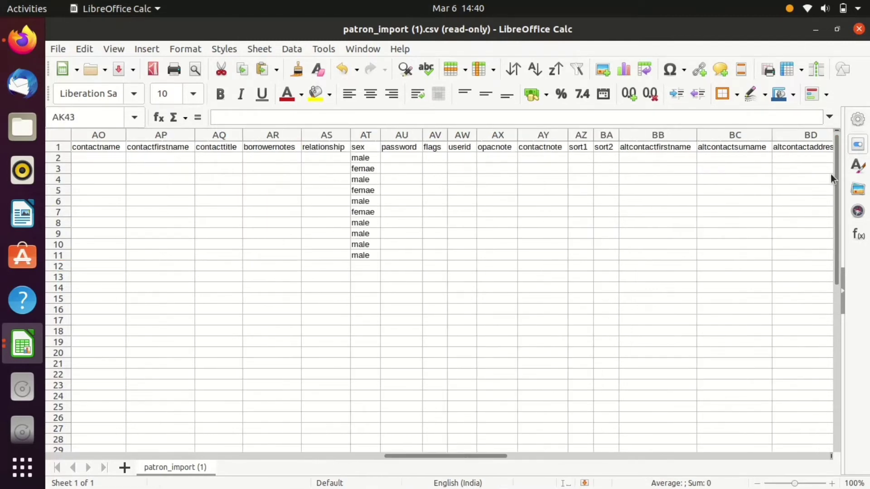
mouse_move(478, 403)
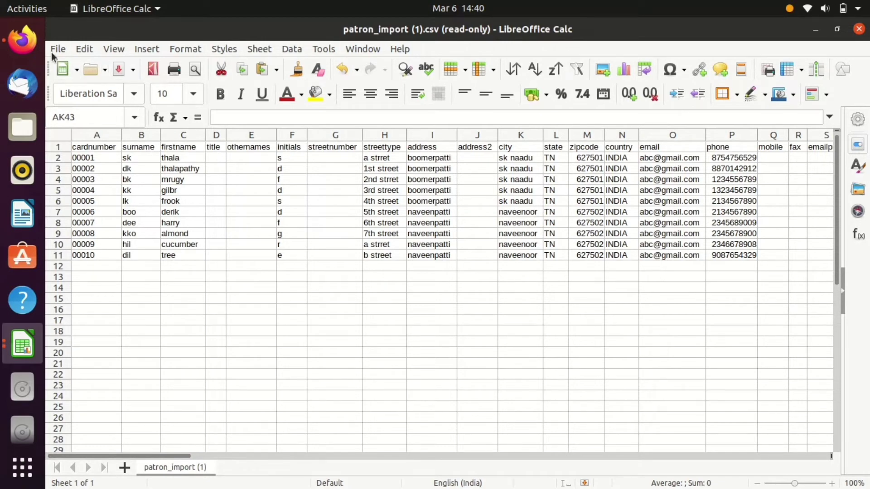
Save the sheet as patron_import (1)sk in the Downloads folder
click(58, 49)
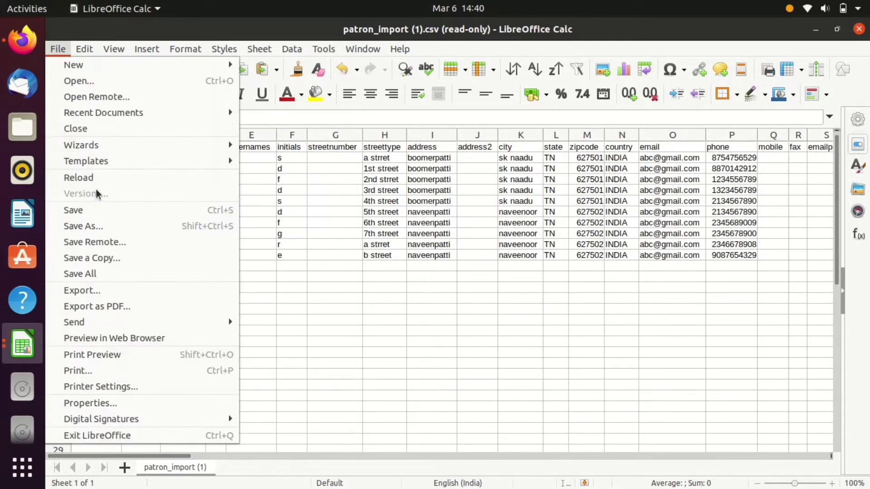
mouse_move(98, 215)
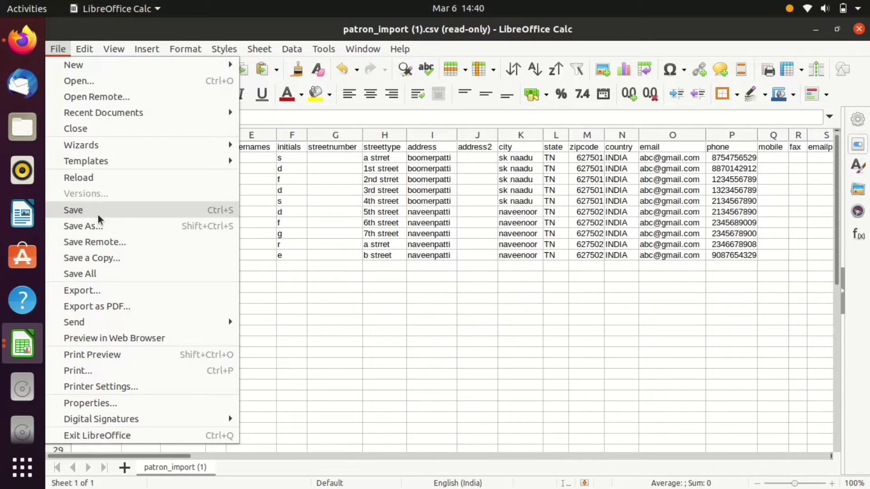
click(82, 226)
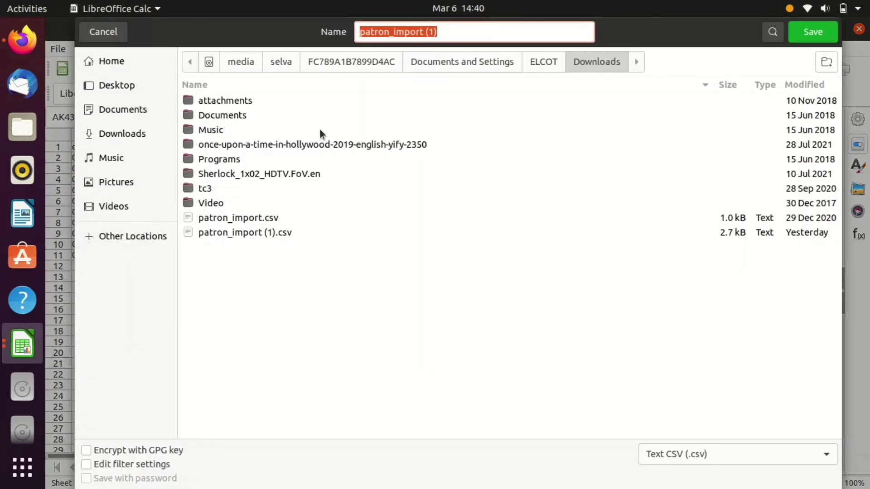
click(444, 32)
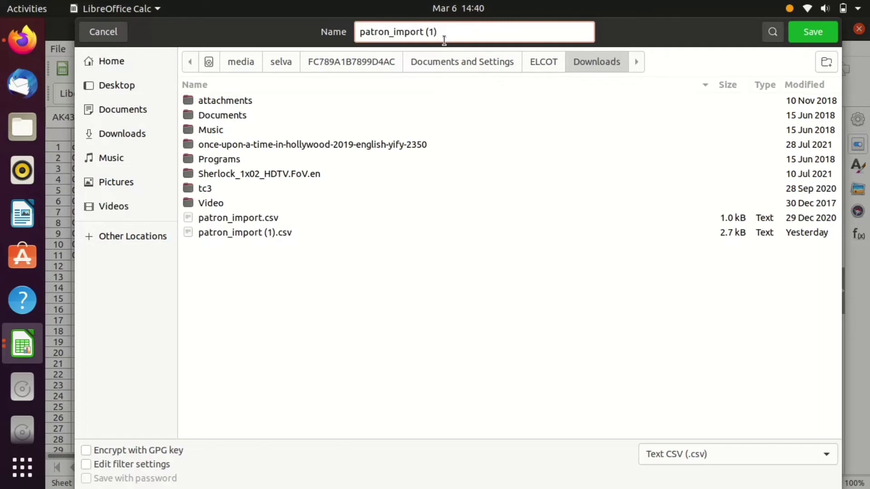
text(sk)
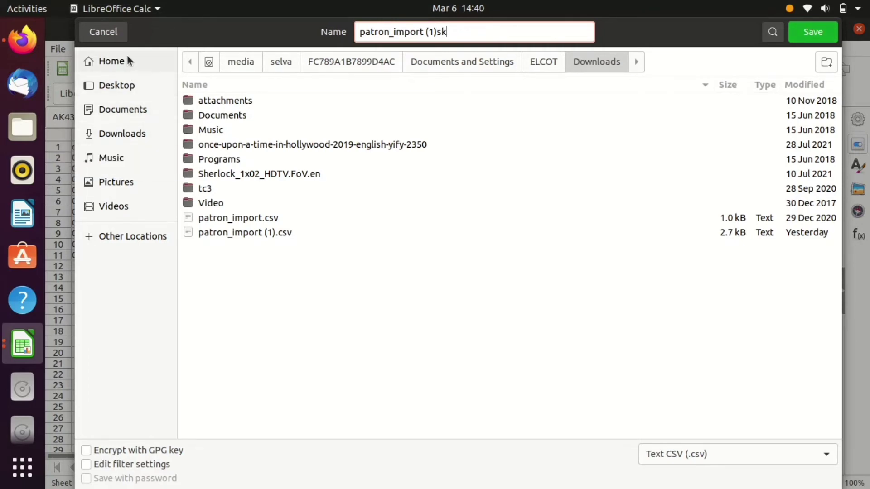
click(111, 61)
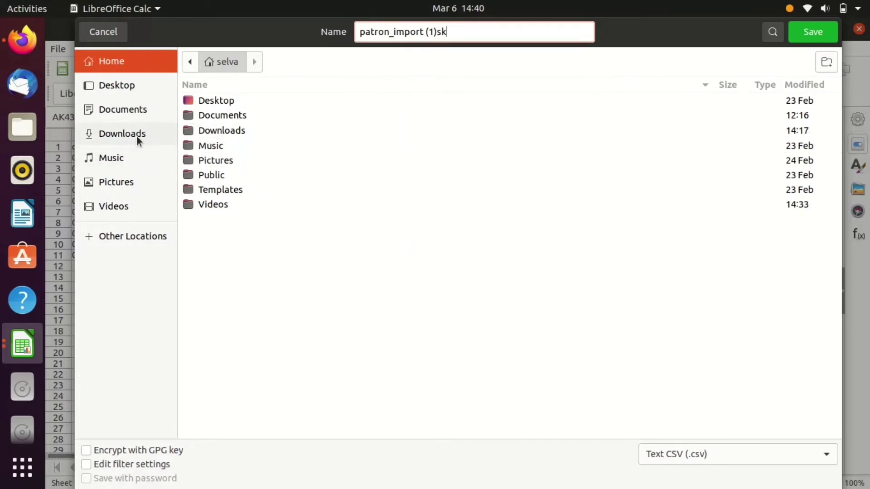
click(122, 134)
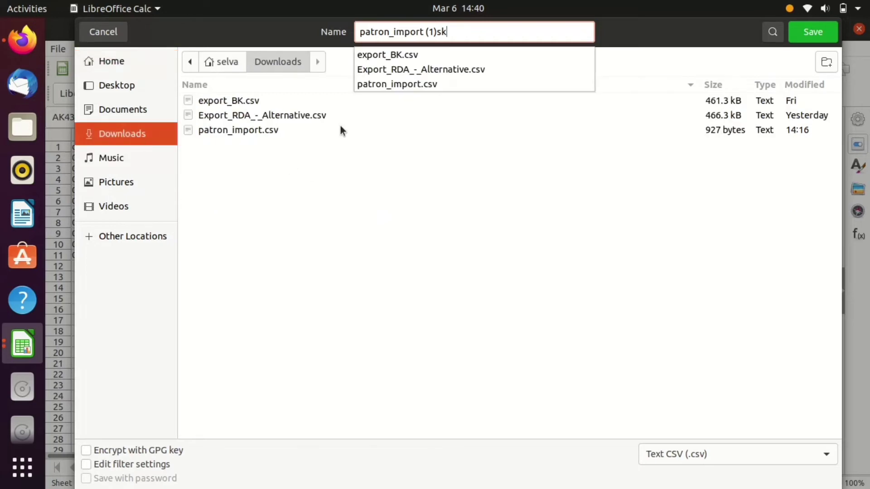
mouse_move(455, 55)
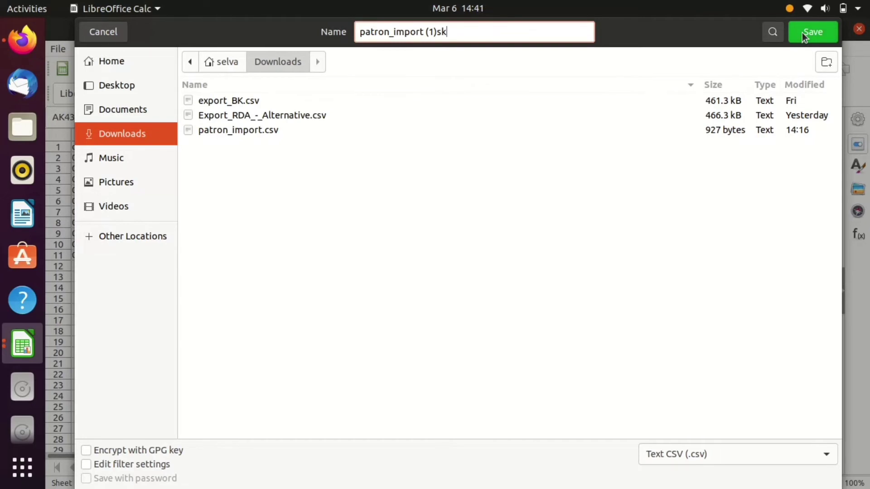
click(813, 32)
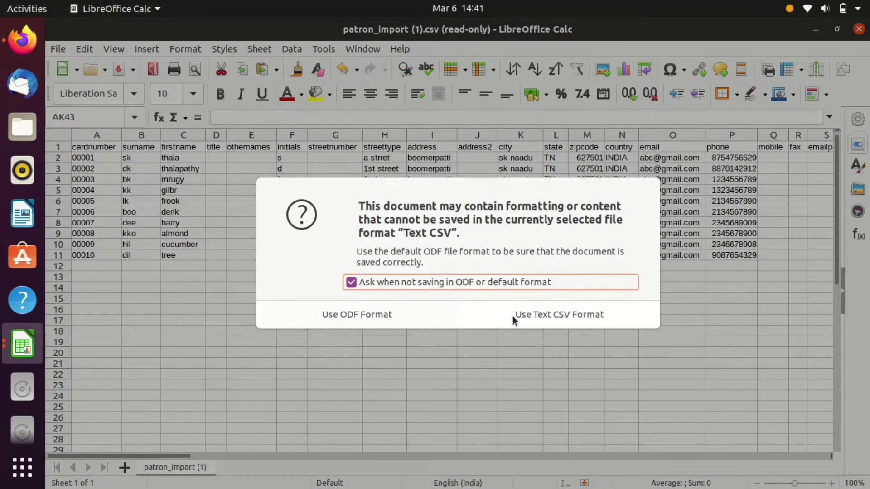
Keep Text CSV format for patron_import (1)sk.csv
click(558, 315)
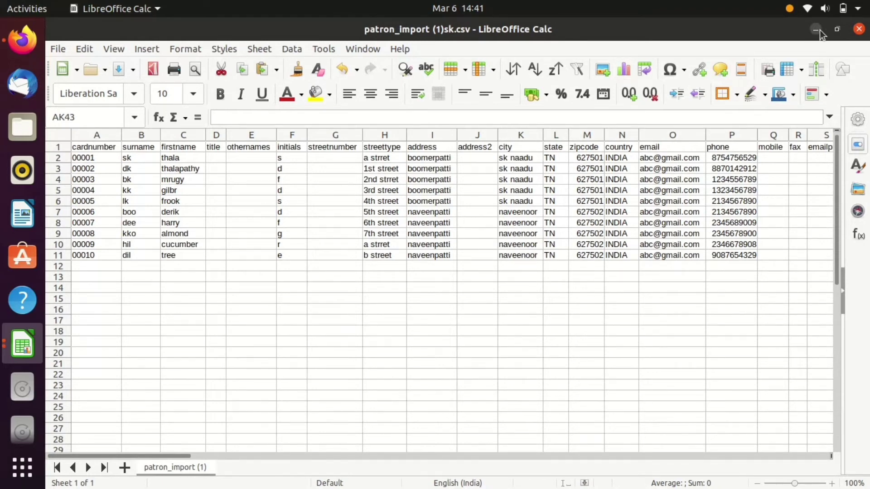
mouse_move(22, 343)
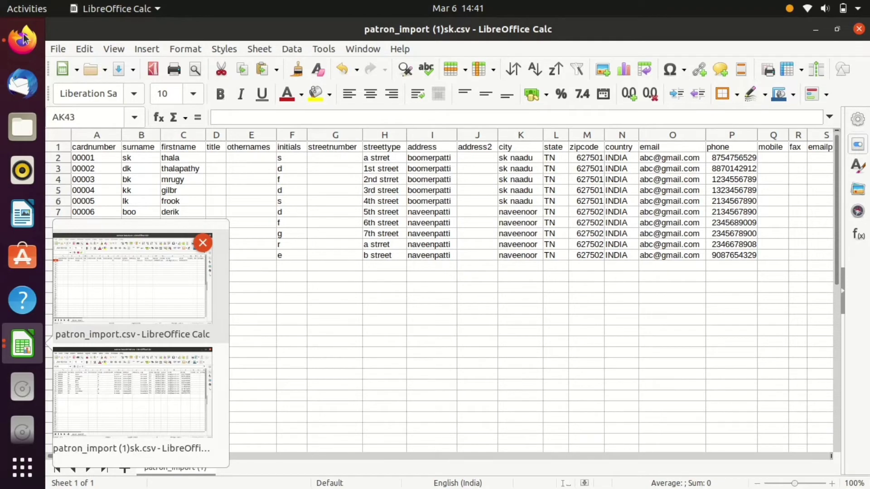
Select patron_import (1)sk.csv from the Downloads folder as the patron import file
click(22, 39)
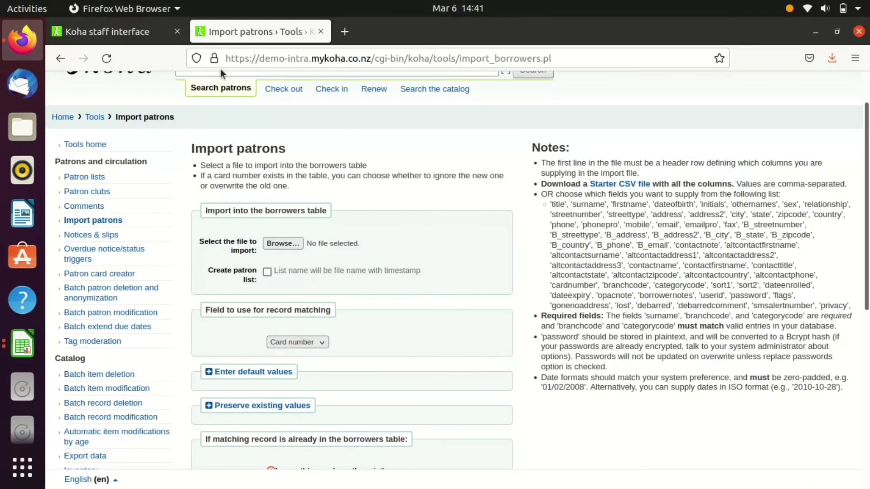
mouse_move(359, 202)
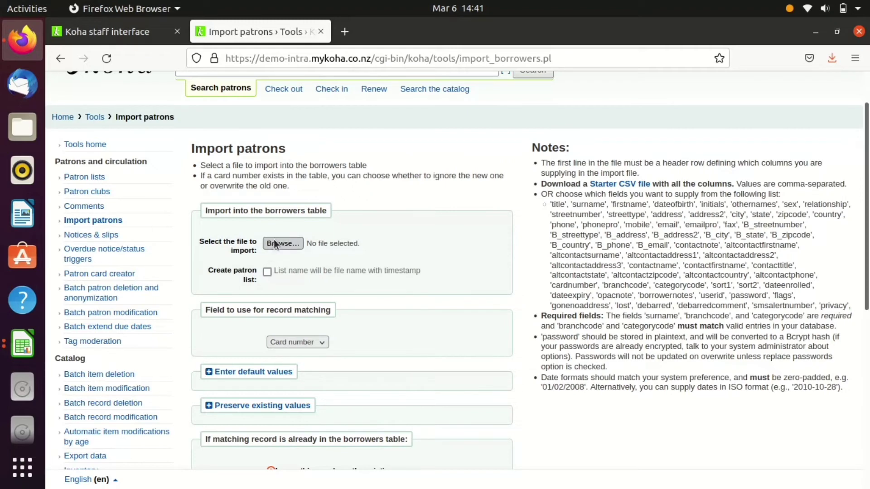
click(283, 244)
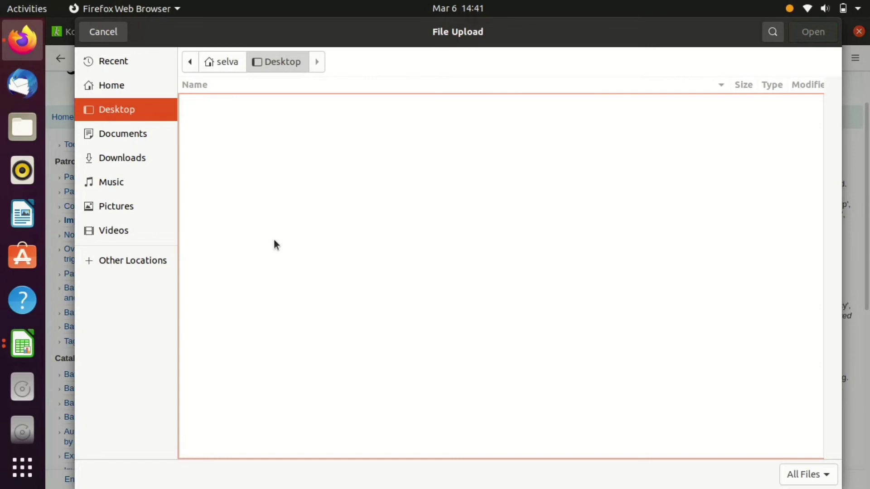
click(122, 158)
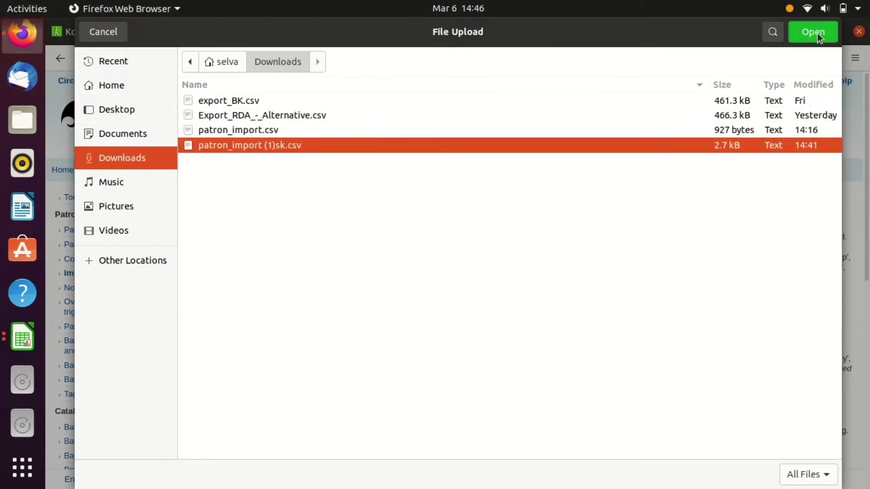
click(813, 31)
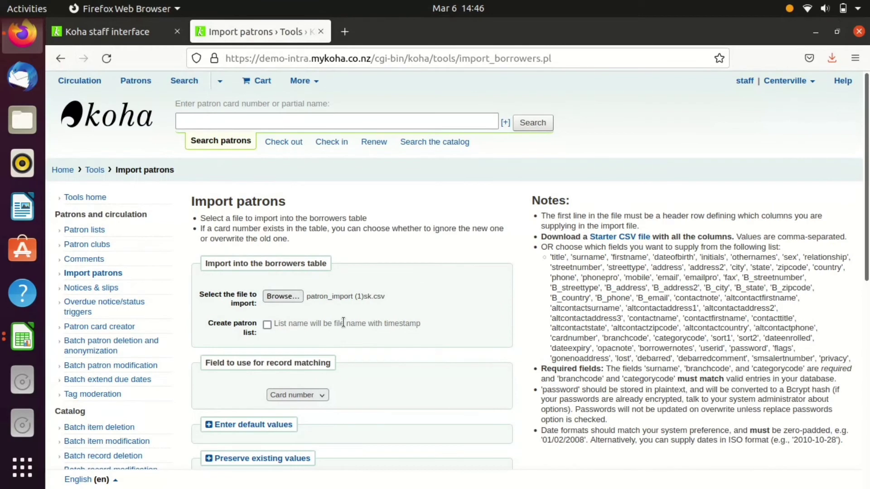
mouse_move(397, 306)
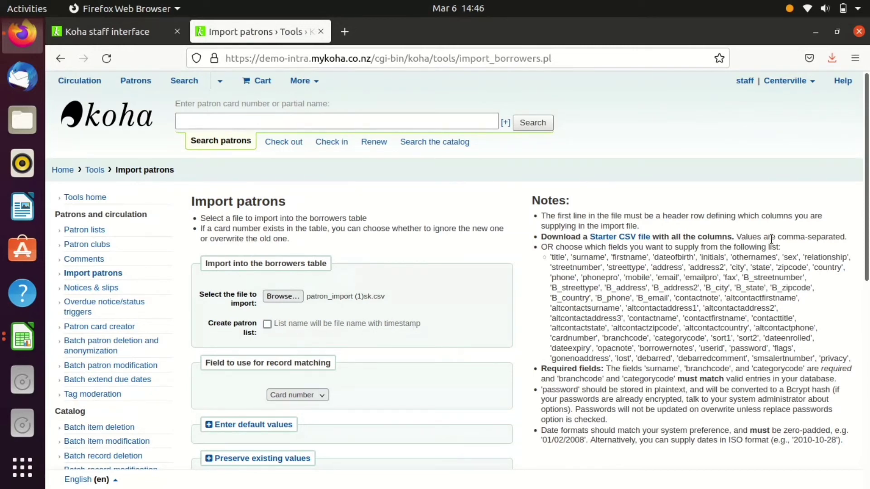
Match records on Card number, leave Create patron list unticked, and submit the import
scroll(down, 3)
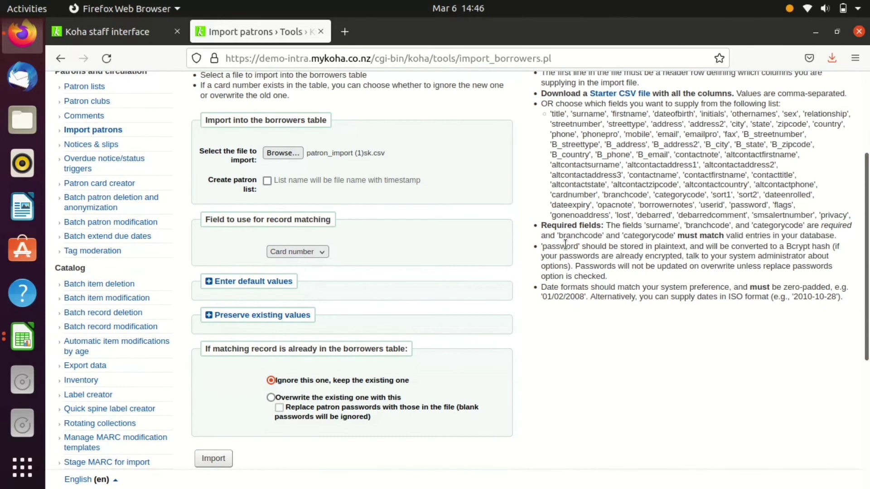
click(297, 251)
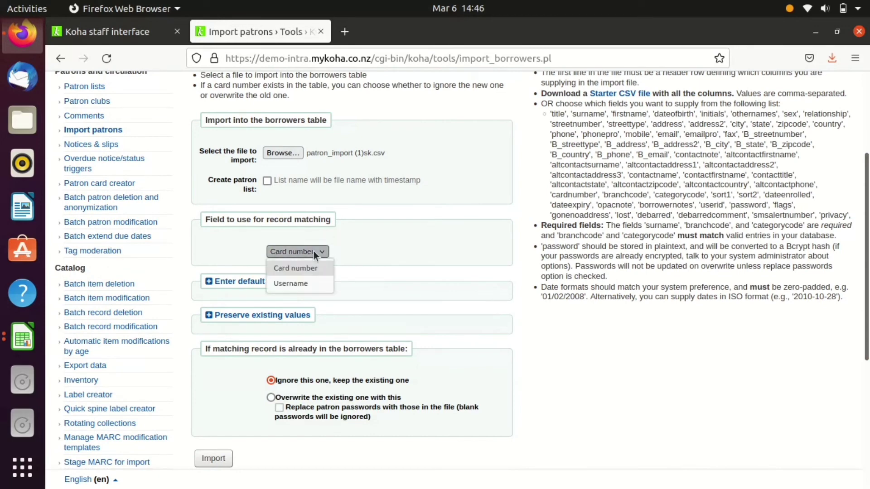
click(297, 268)
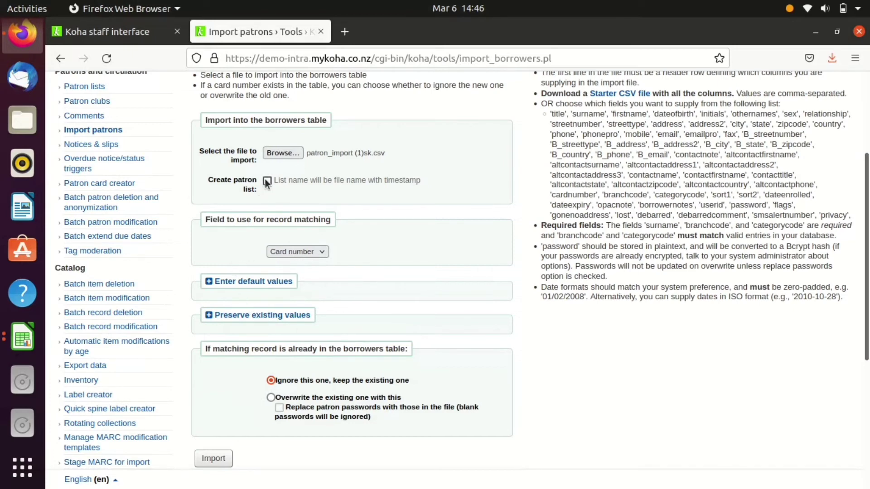
click(267, 181)
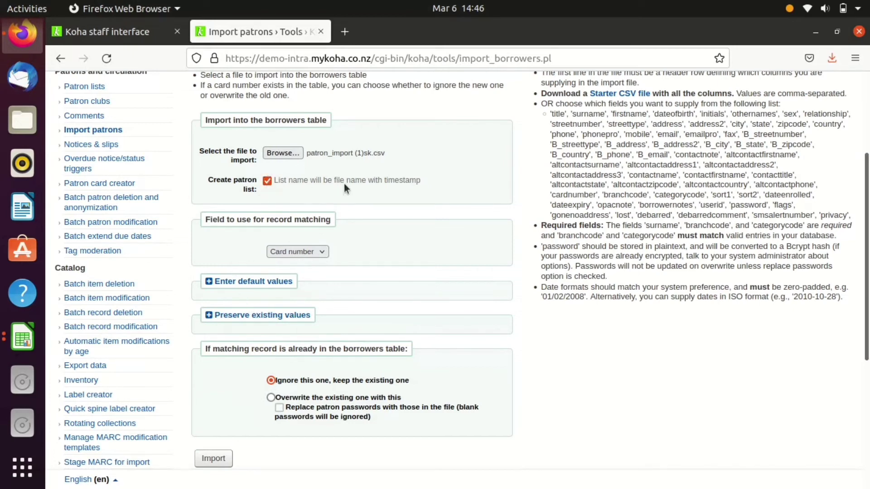
click(268, 180)
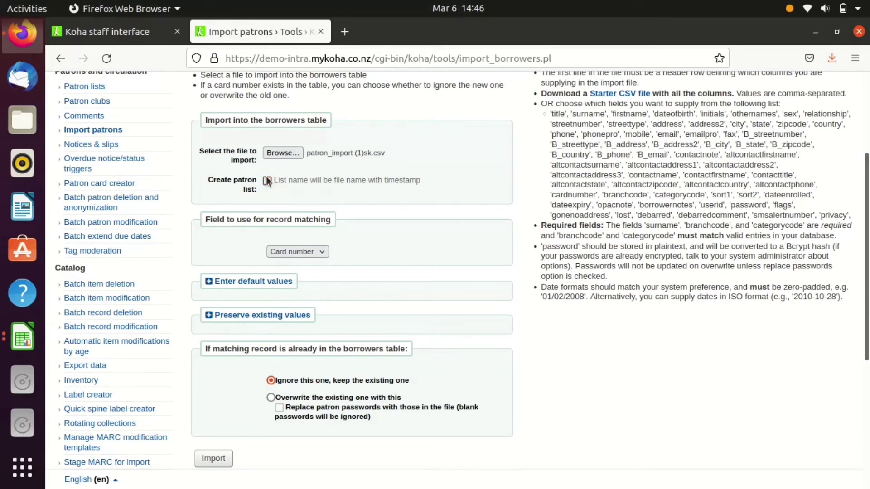
click(268, 181)
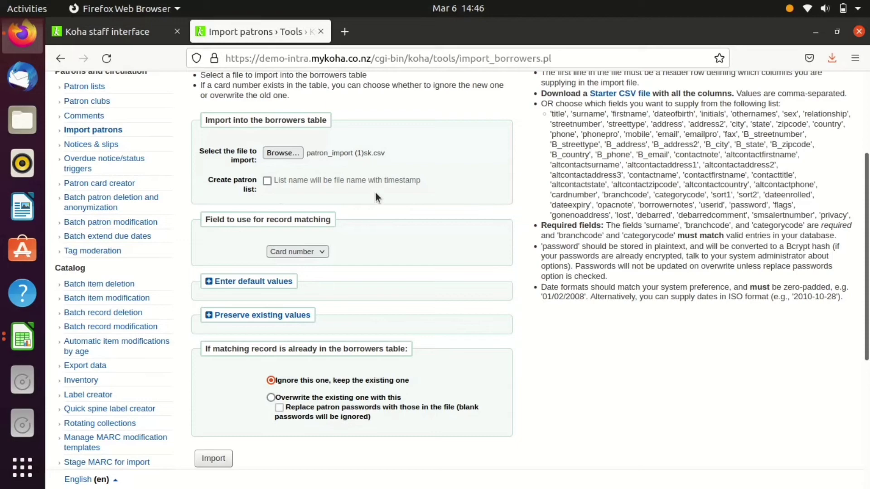
mouse_move(813, 364)
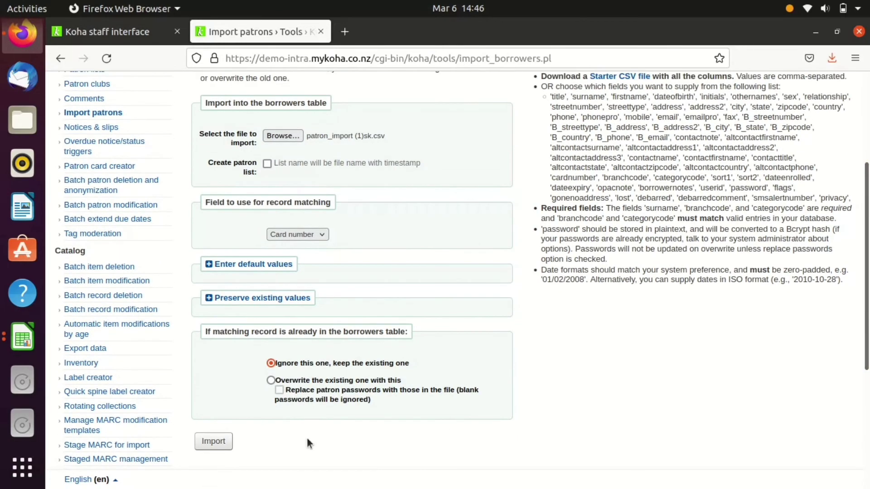
click(213, 441)
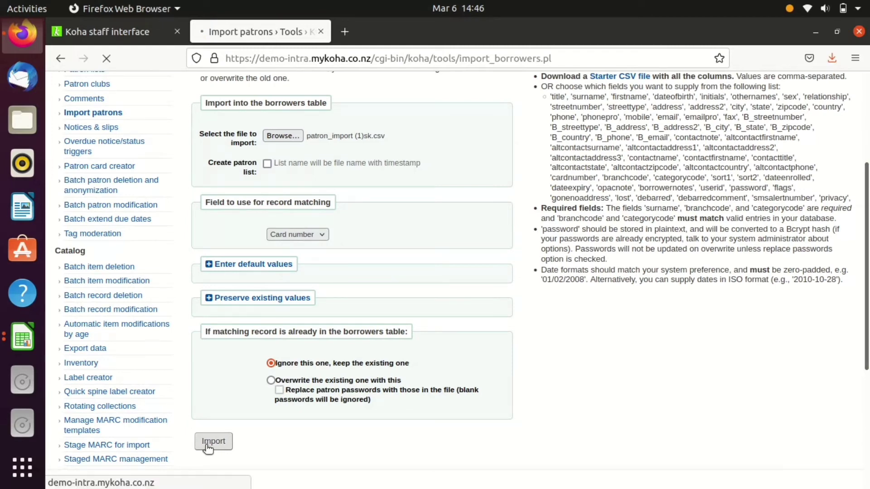
Run the import and scroll through the feedback listing 10 imported patrons
click(213, 441)
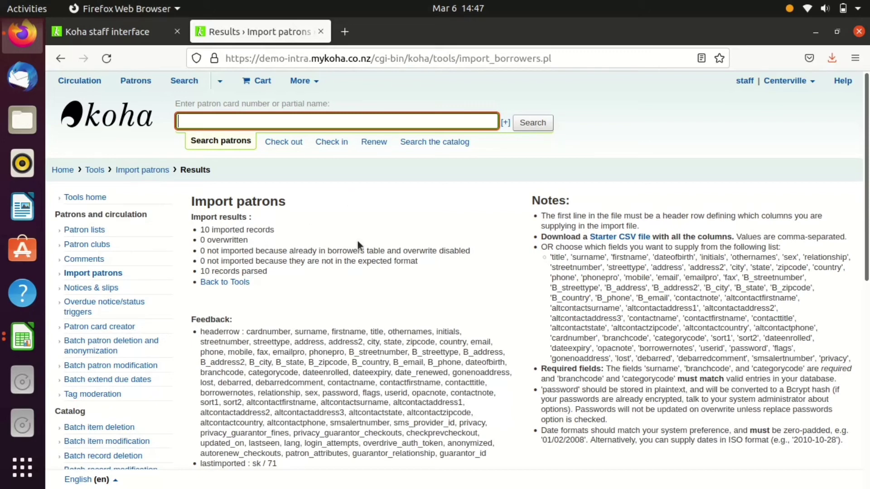
mouse_move(268, 322)
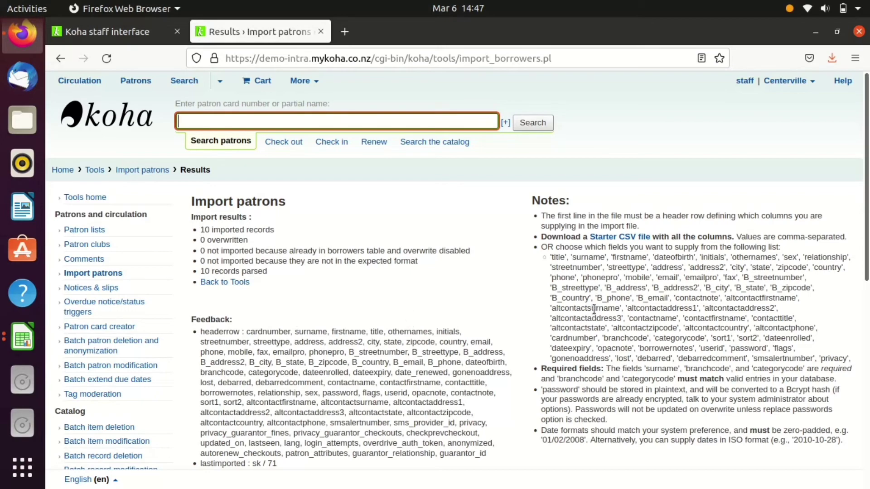
scroll(down, 3)
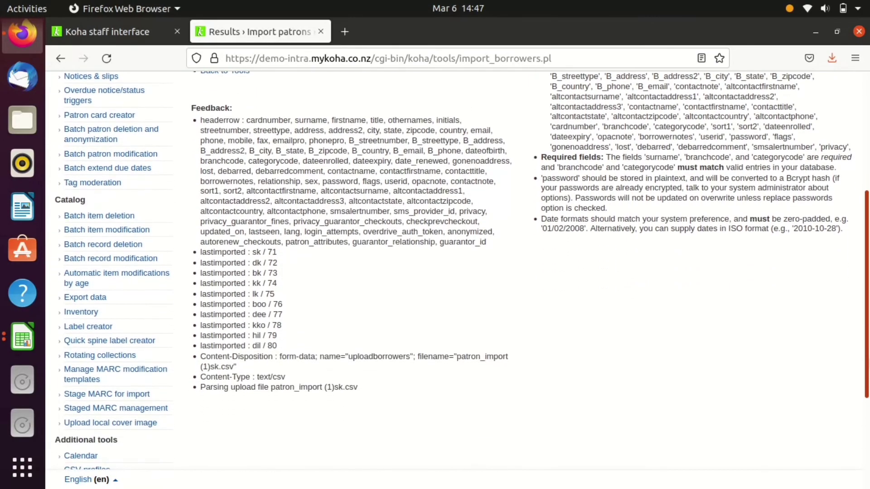
scroll(down, 3)
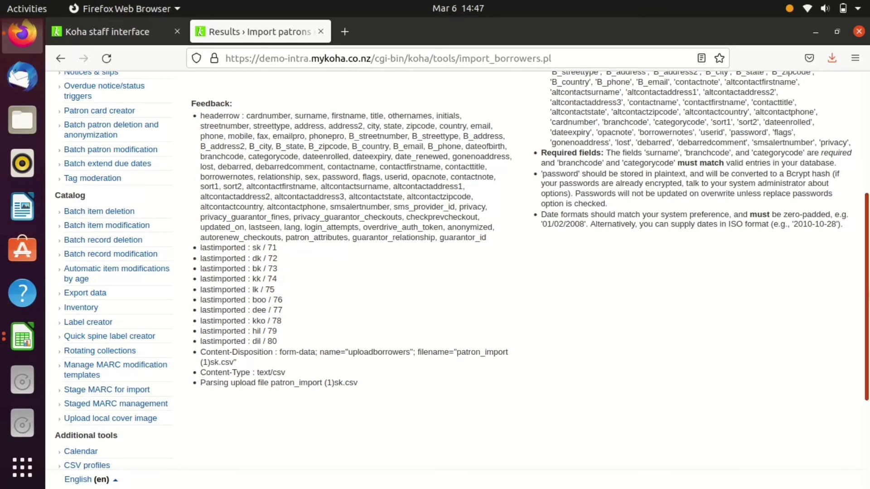
scroll(up, 3)
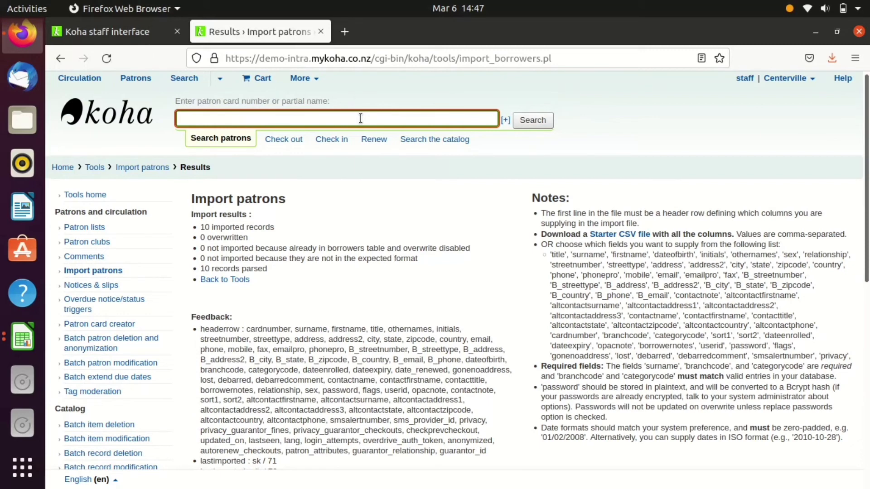
Search card number 00001 and review patron thala sk's details page
text(00001)
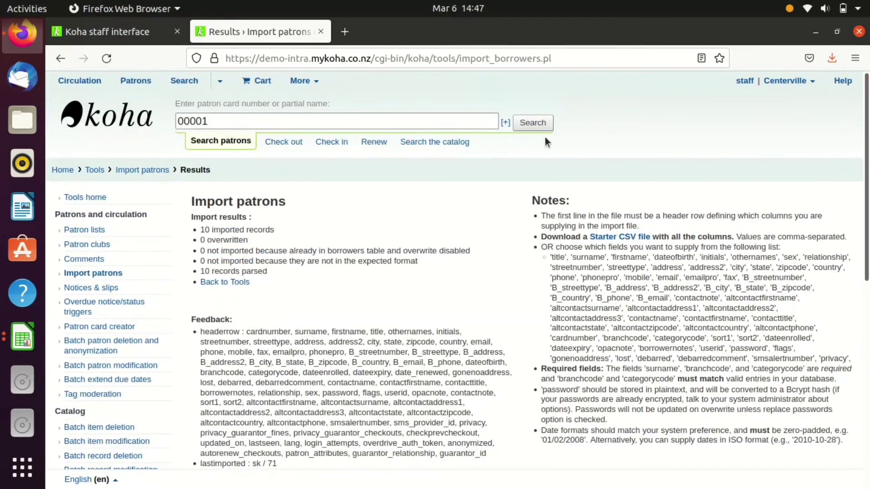
click(337, 122)
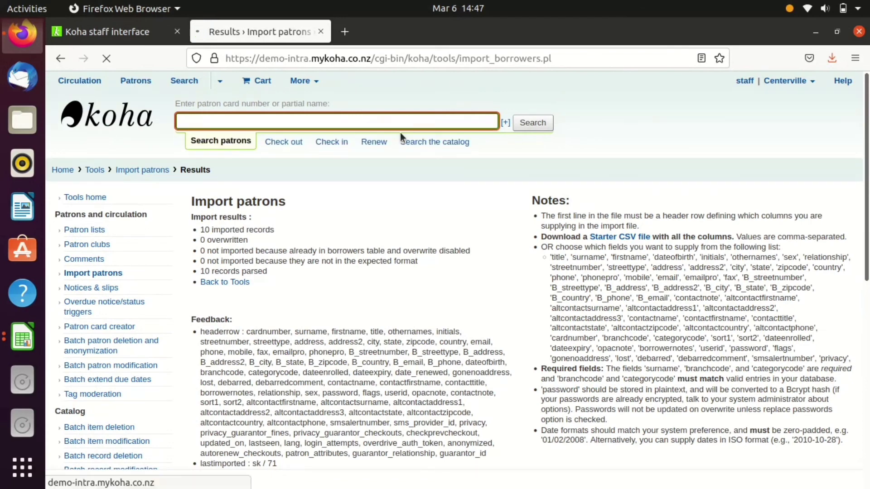
click(256, 464)
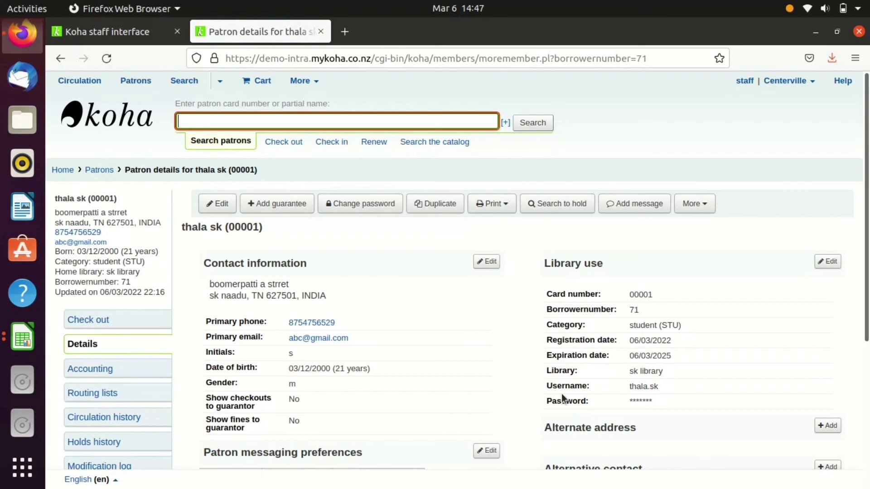
scroll(down, 3)
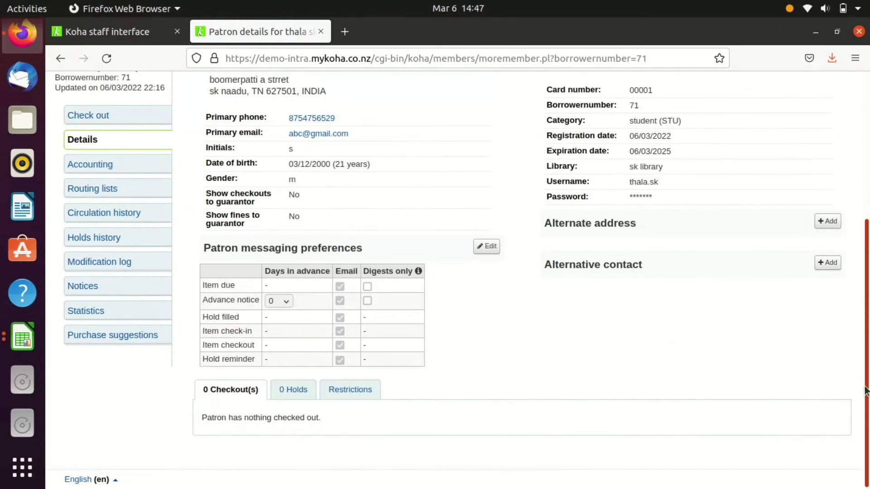
scroll(up, 3)
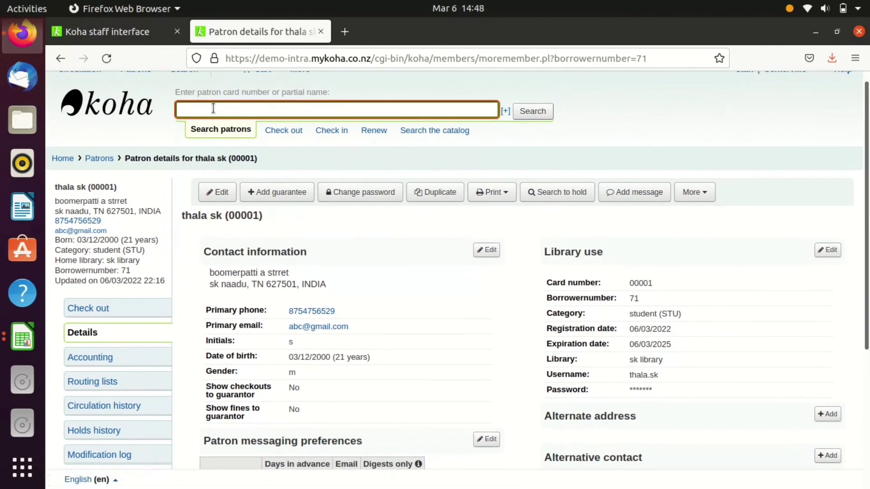
Open patron almond kko (card 00008) from search suggestions, then return Home
text(00008)
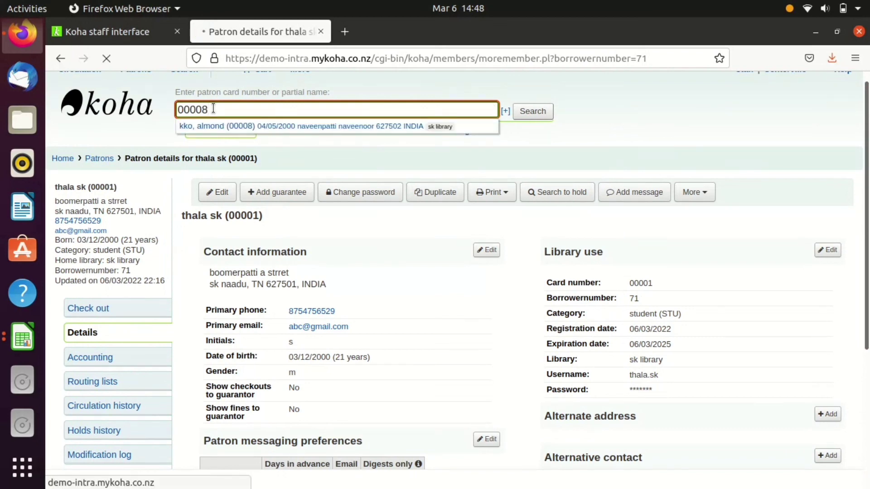
click(298, 126)
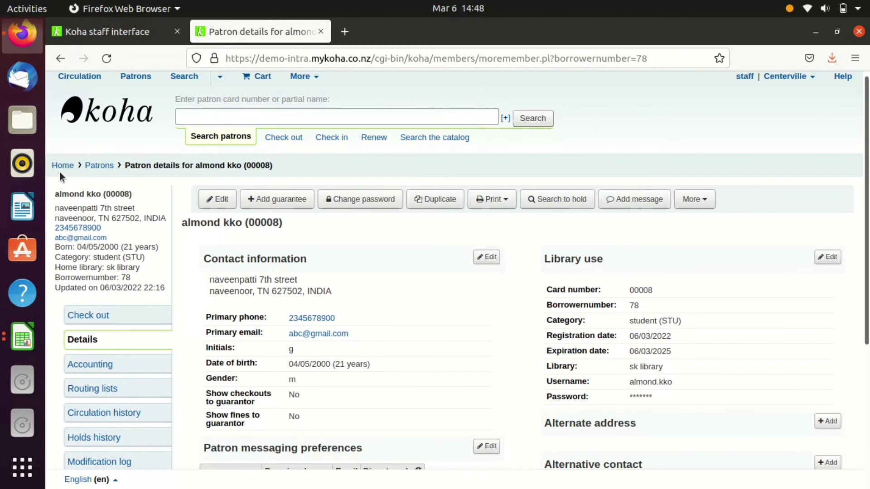
click(62, 165)
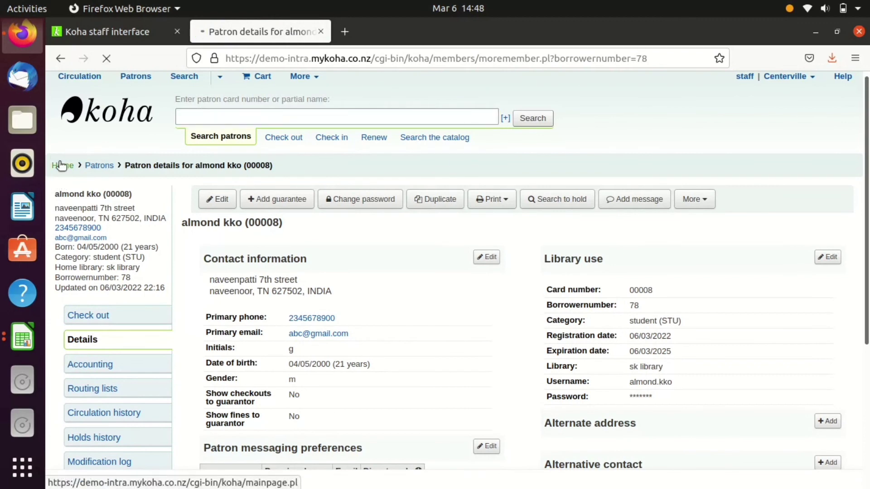